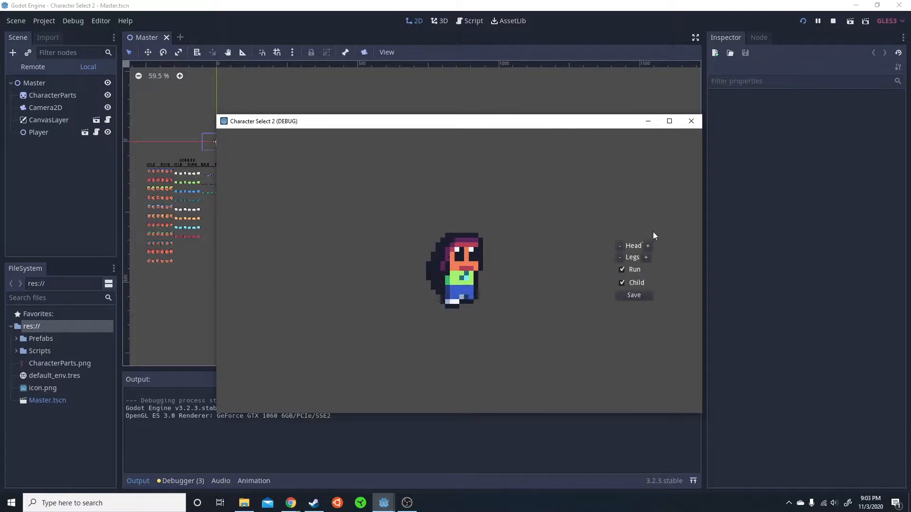
# - Create a new scene from res:// with a CanvasLayer as its root node
pyautogui.rightClick(32, 325)
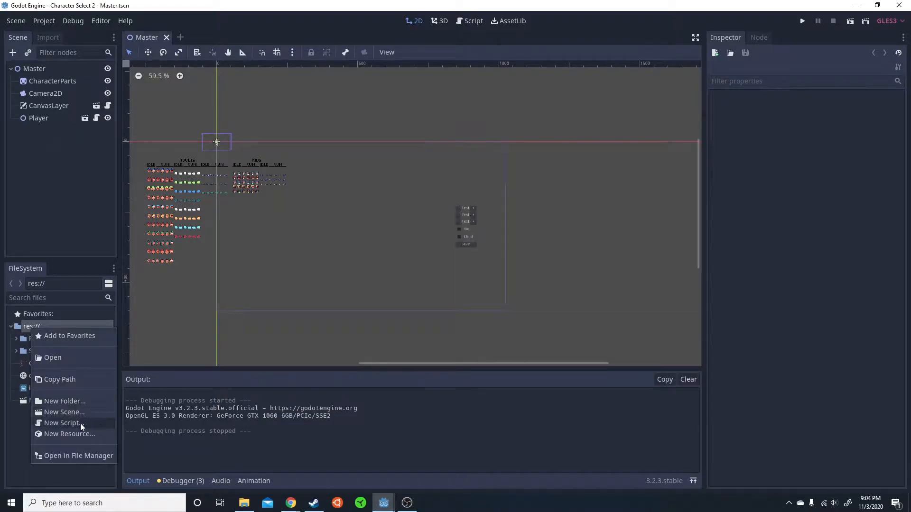
pyautogui.click(63, 412)
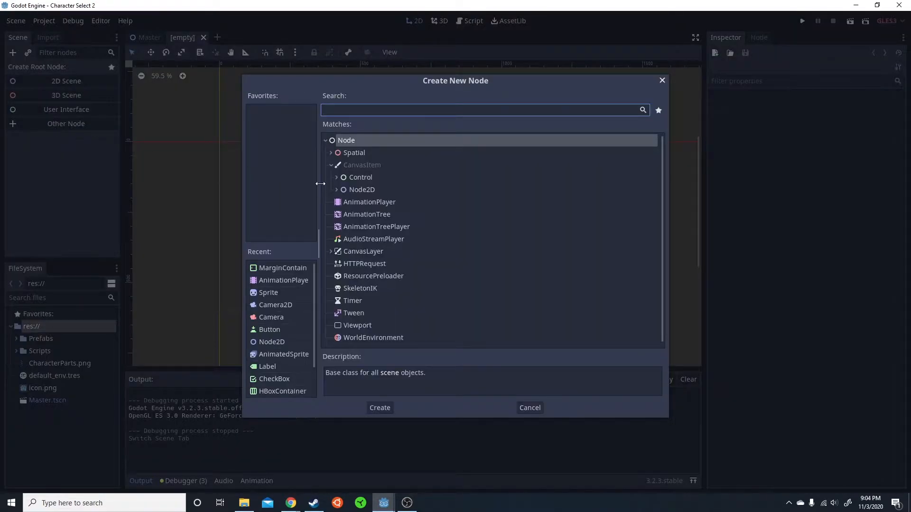
pyautogui.write('cna')
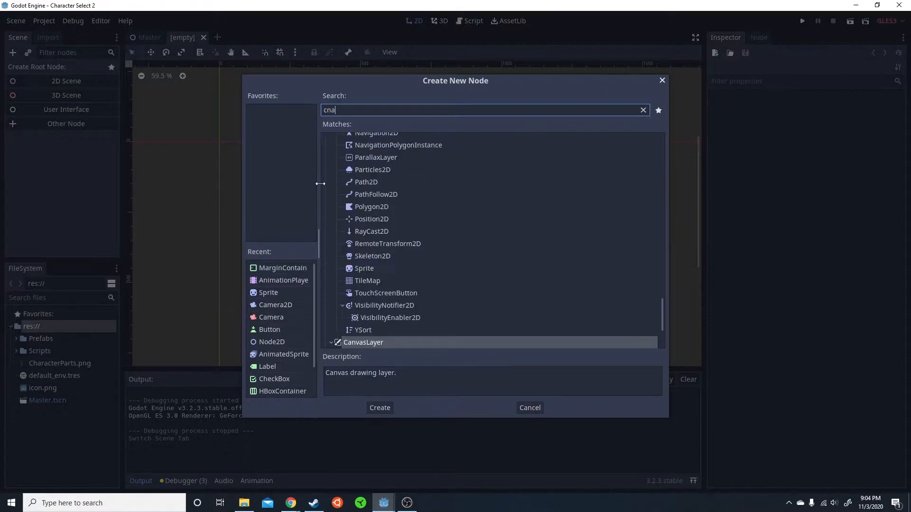
pyautogui.write('canva')
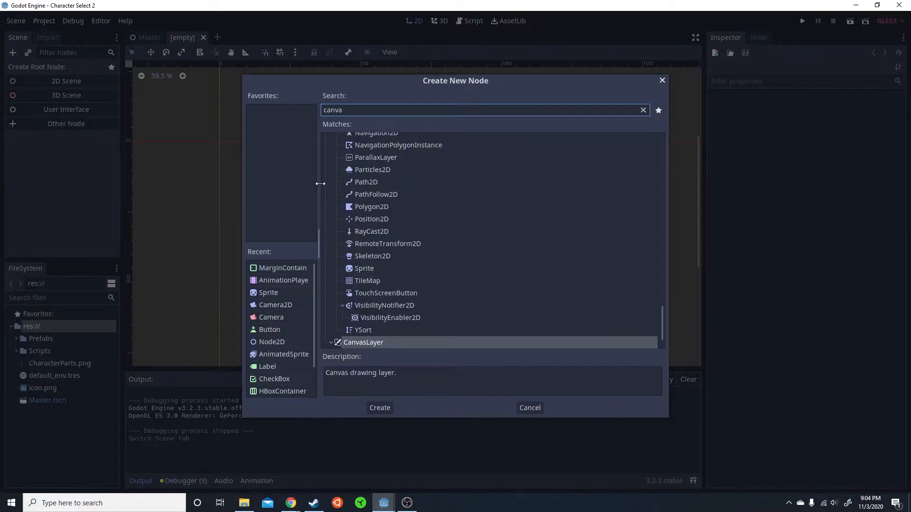
pyautogui.click(380, 406)
pyautogui.write('ontainer')
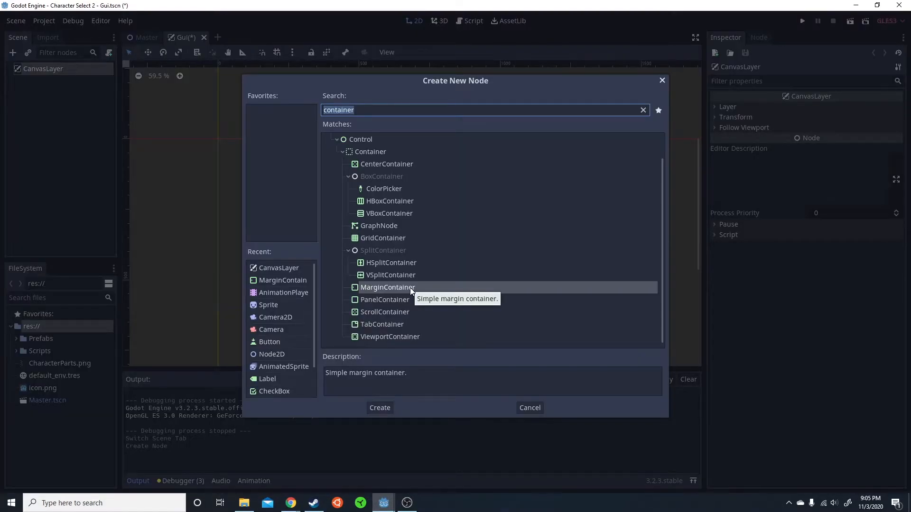
pyautogui.moveTo(475, 311)
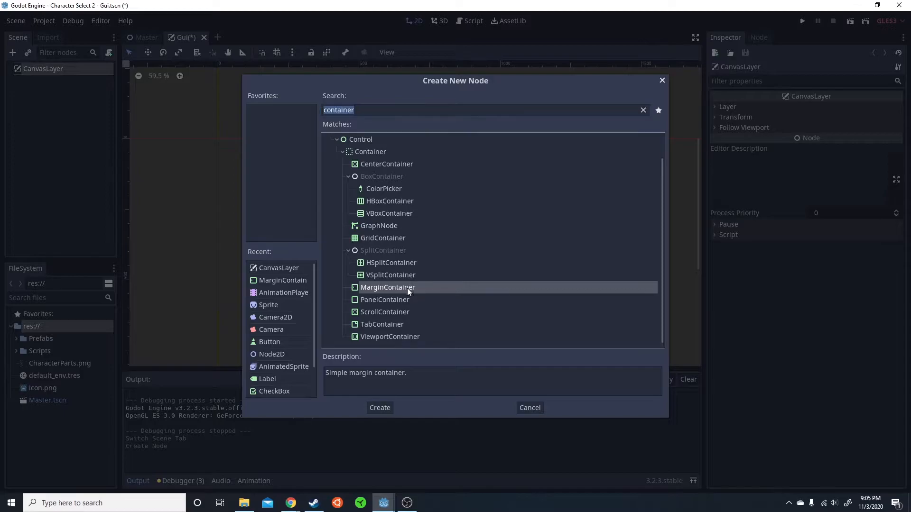
# - Add a MarginContainer under the CanvasLayer and set its layout to Full Rect
pyautogui.click(379, 407)
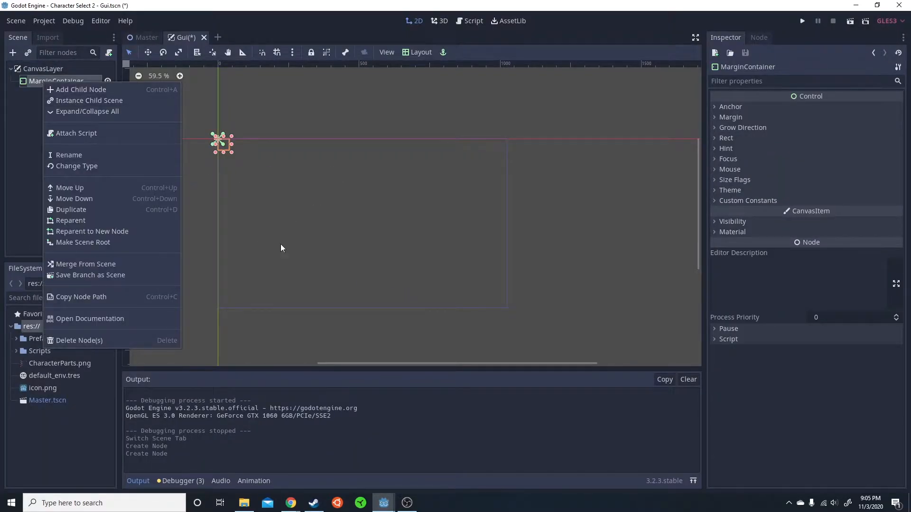
pyautogui.click(446, 96)
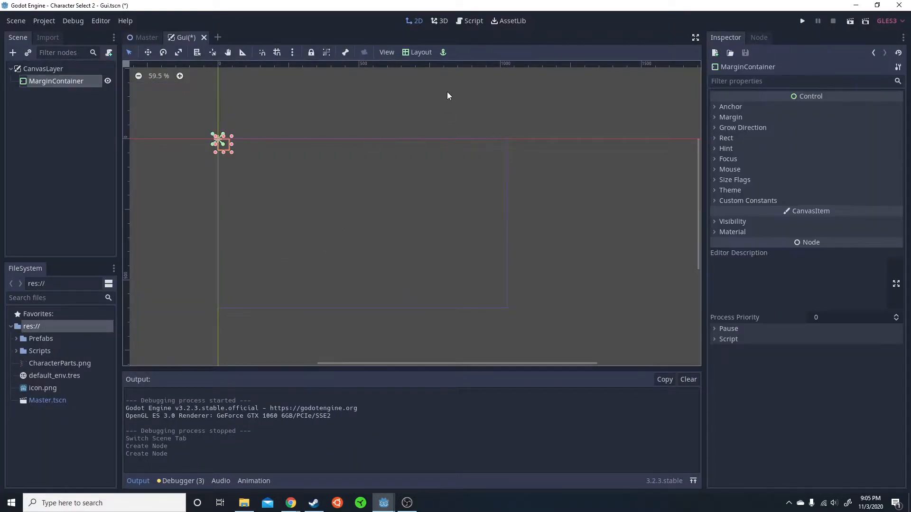
pyautogui.click(420, 51)
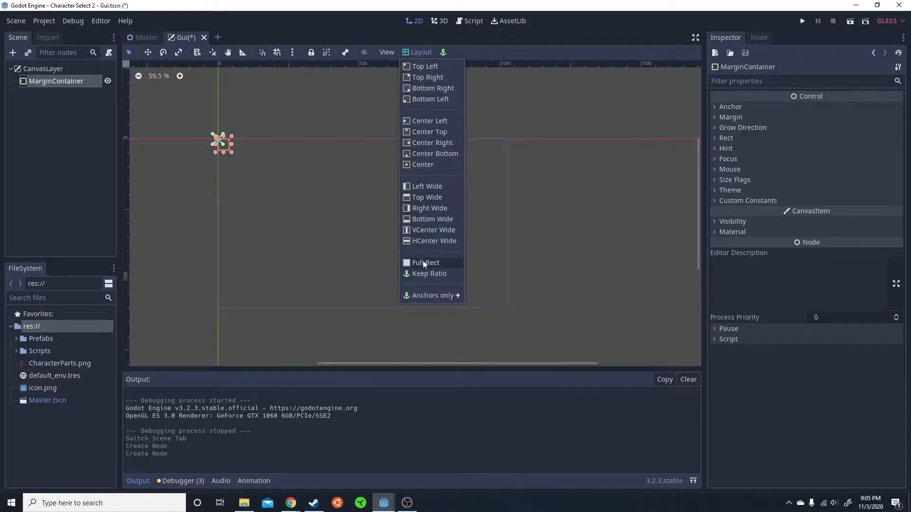
pyautogui.click(425, 263)
pyautogui.write('container')
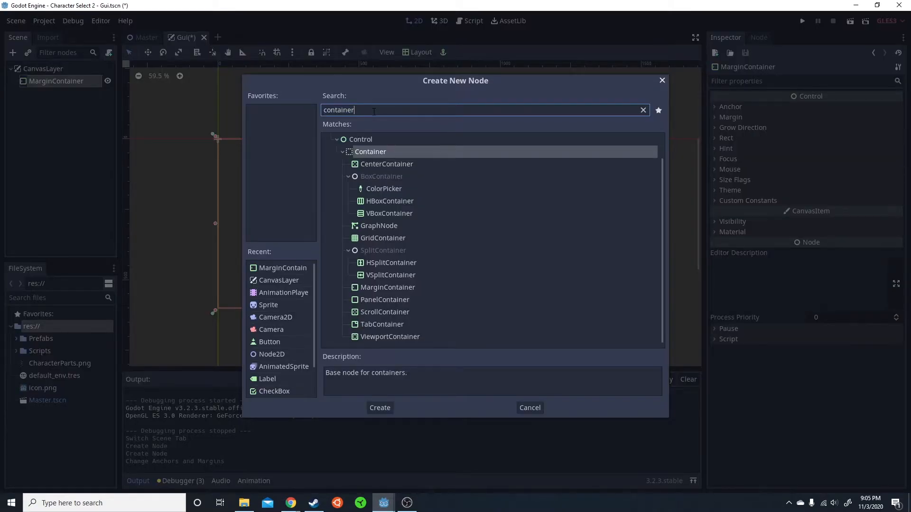
# - Add an HBoxContainer holding LeftPadding and a duplicated copy renamed RightPadding
pyautogui.tripleClick(338, 110)
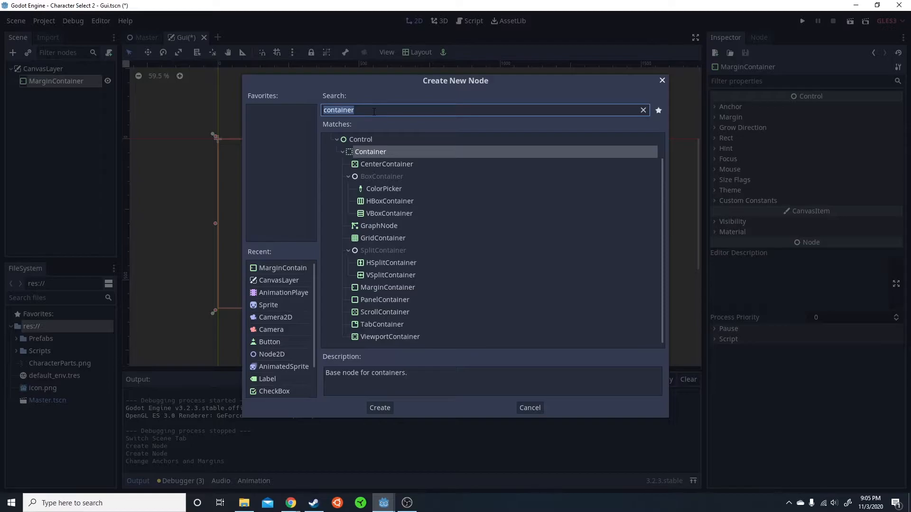
pyautogui.write('hb')
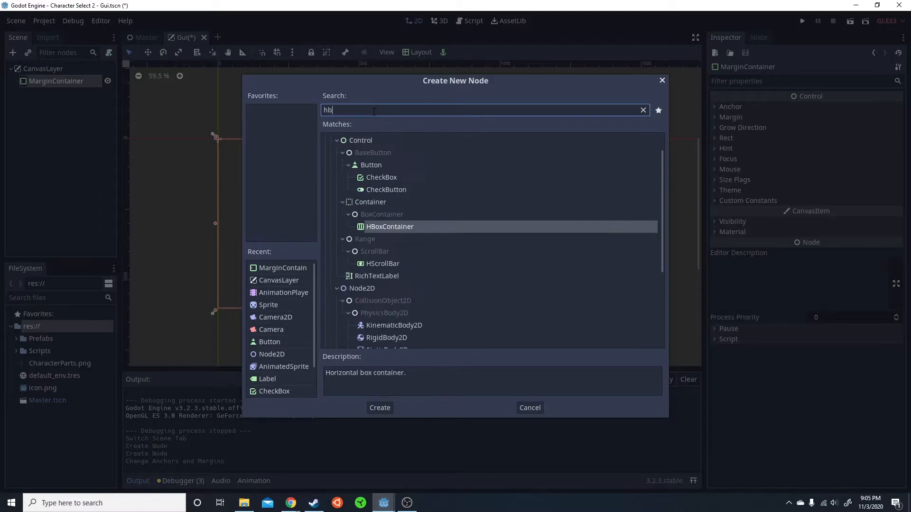
pyautogui.click(380, 407)
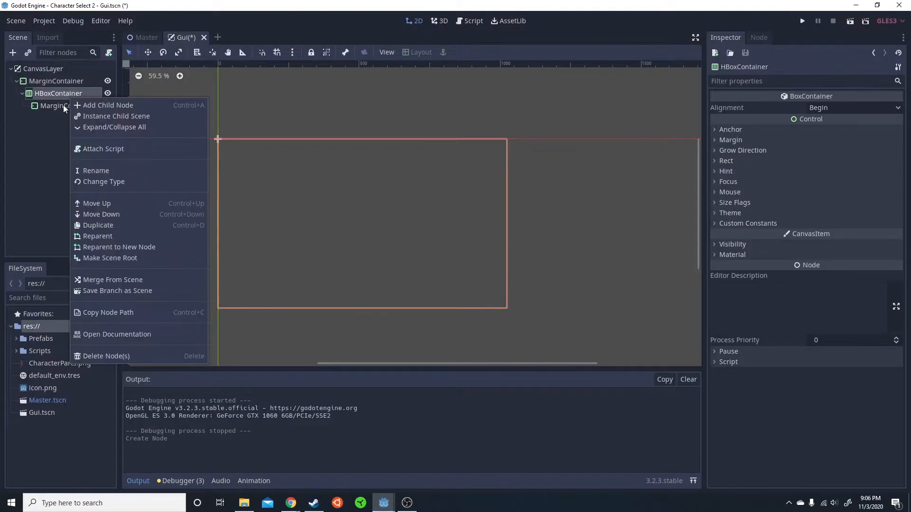
pyautogui.click(95, 169)
pyautogui.write('LeftPadding')
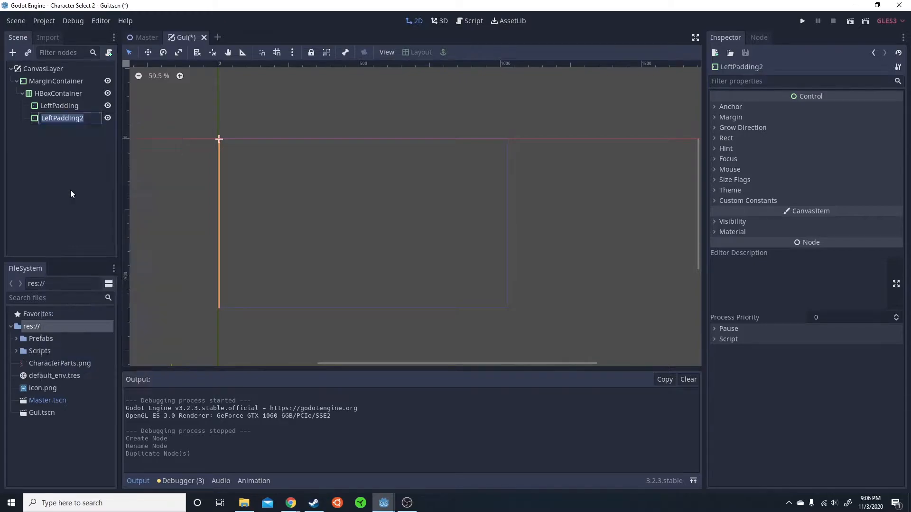
pyautogui.write('RightPadd')
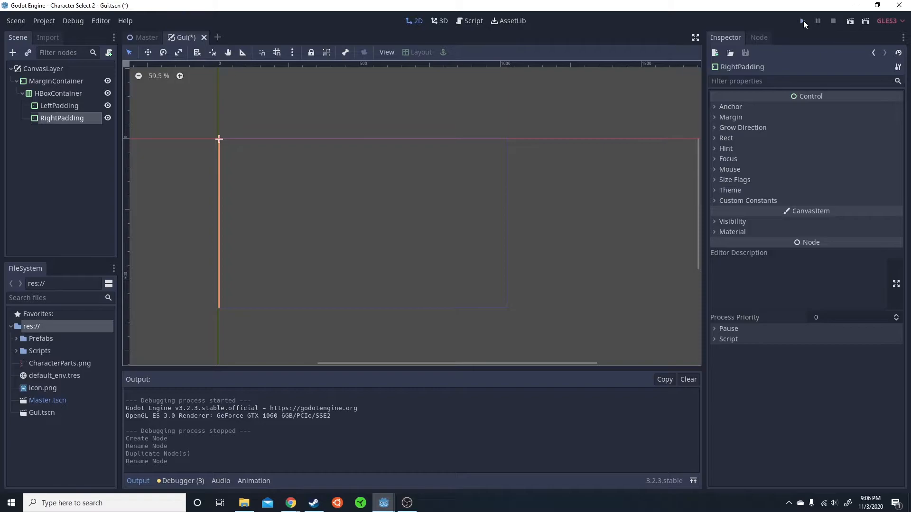
# - Test-run the game briefly, then expose RightPadding's Rect minimum size
pyautogui.click(804, 21)
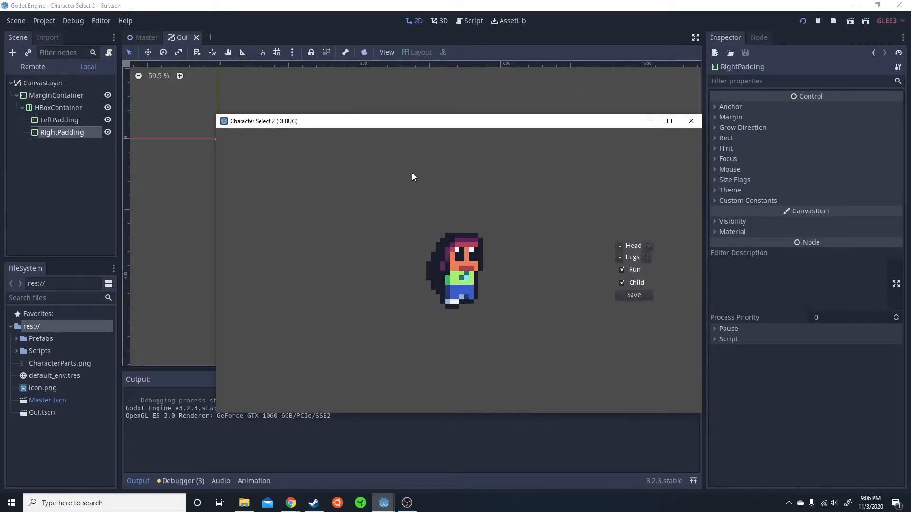
pyautogui.moveTo(571, 332)
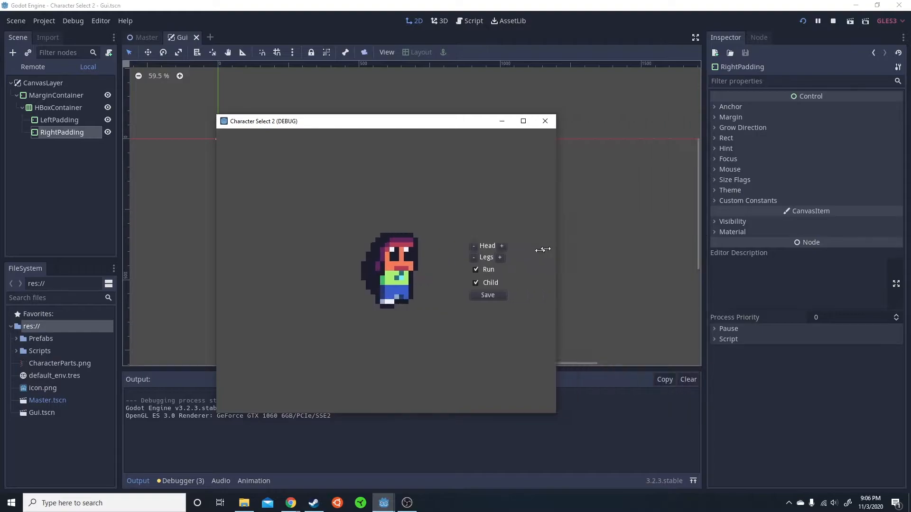
pyautogui.click(833, 21)
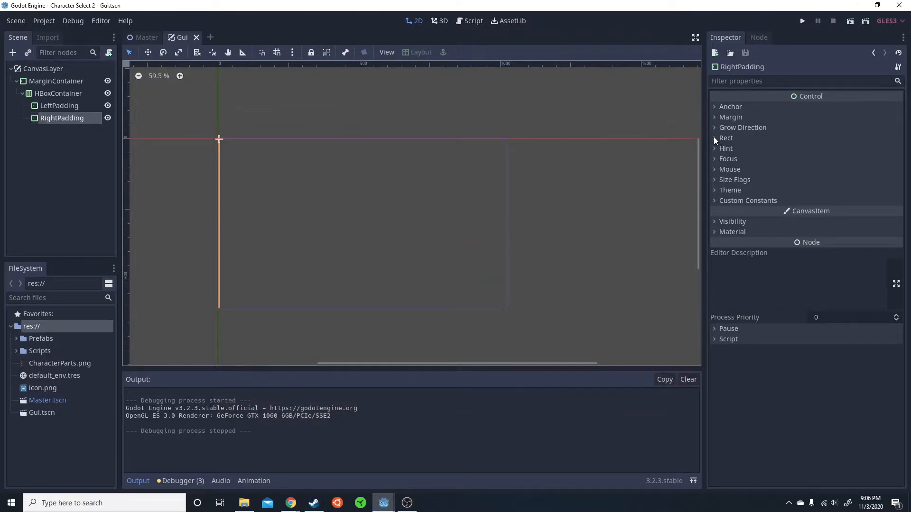
pyautogui.click(726, 138)
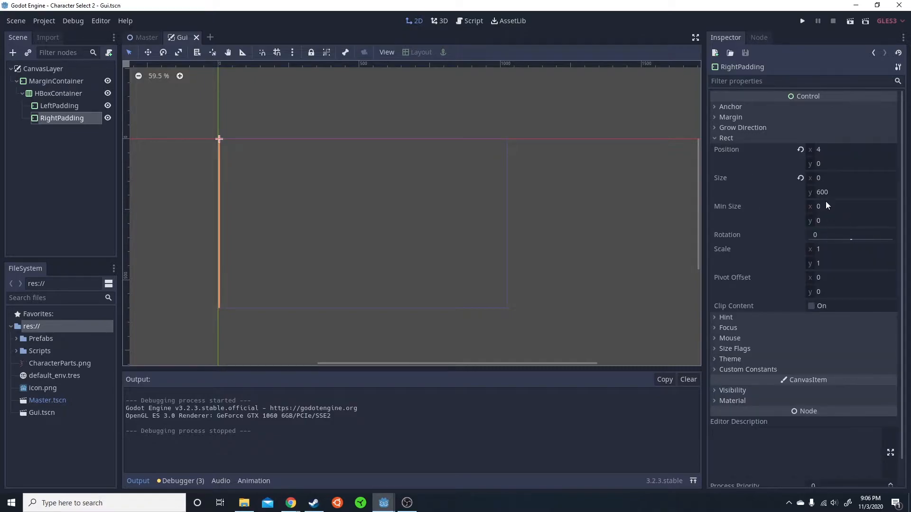
pyautogui.click(842, 206)
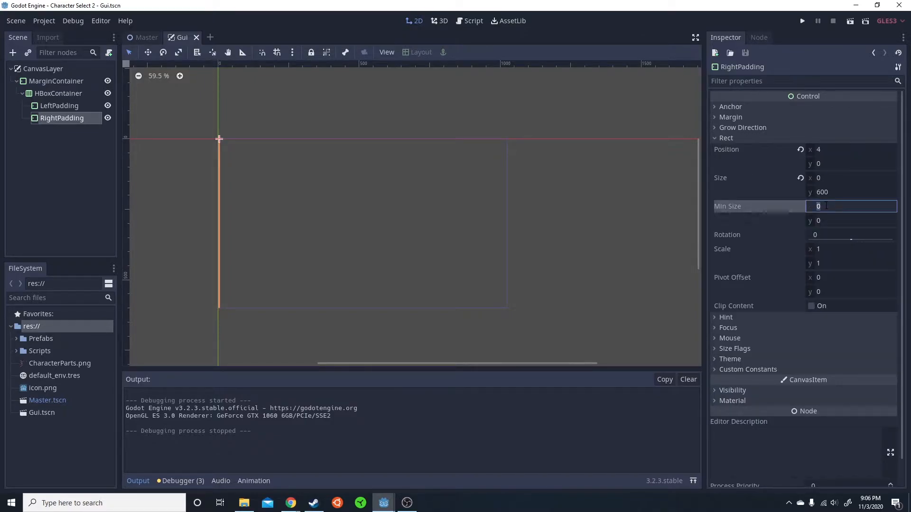
# - Set RightPadding's Min Size x to 100 and let LeftPadding expand horizontally
pyautogui.write('100')
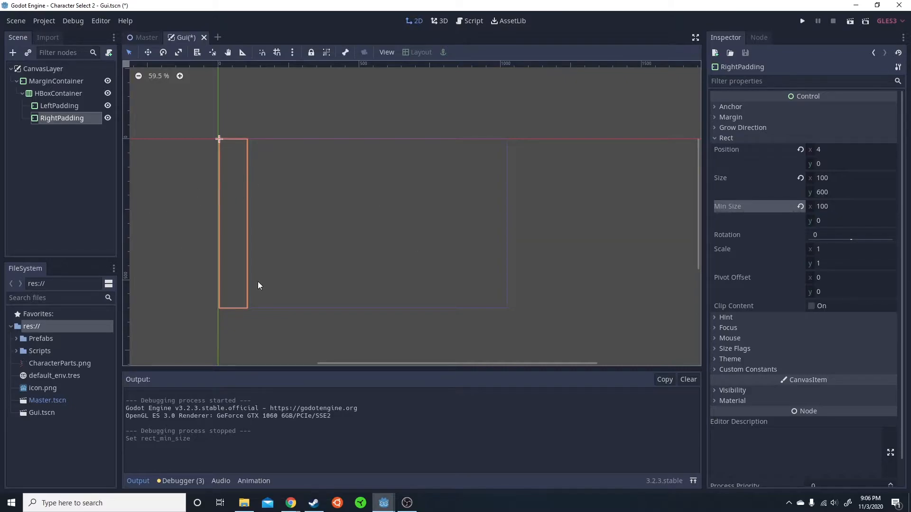
pyautogui.click(59, 105)
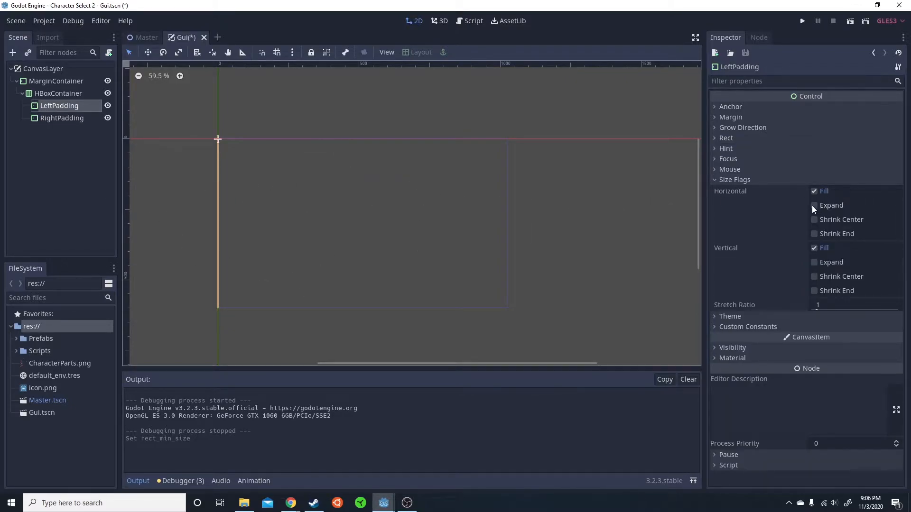
pyautogui.click(814, 205)
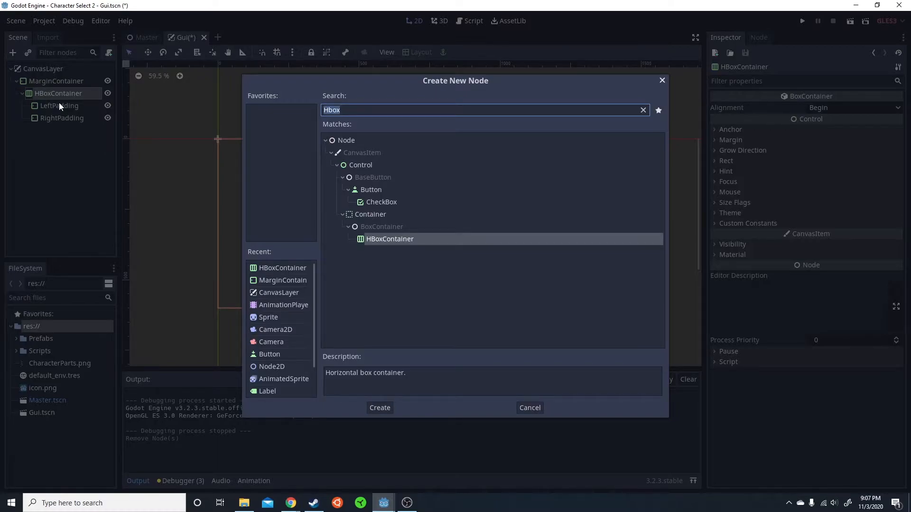
# - Add a VBoxContainer inside the HBoxContainer between the paddings
pyautogui.write('vb')
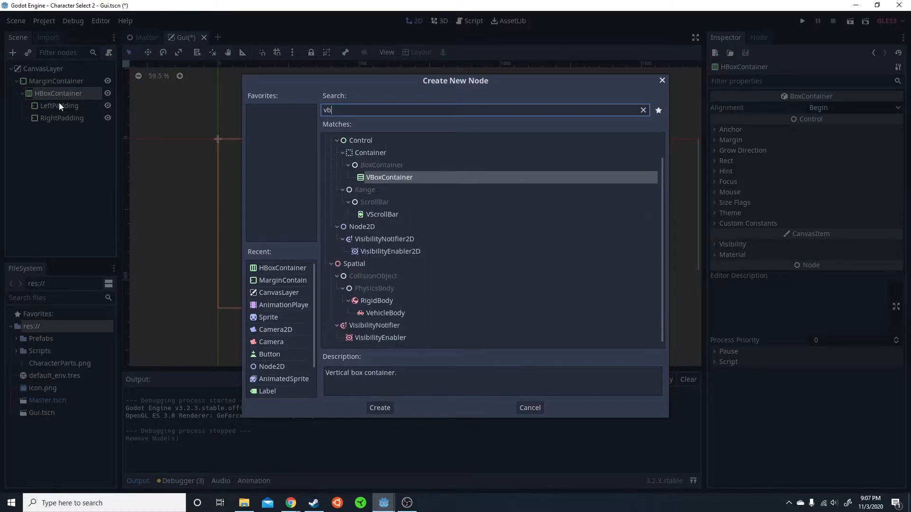
pyautogui.click(379, 407)
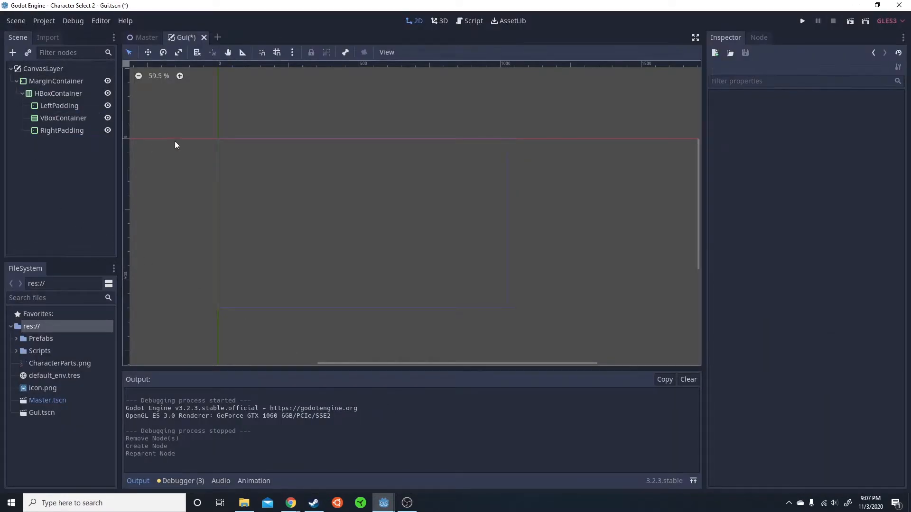
pyautogui.click(63, 117)
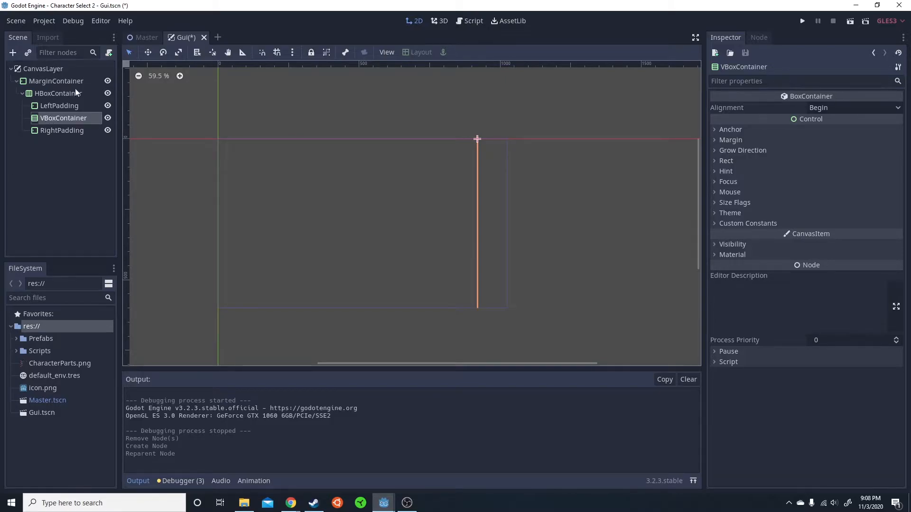
pyautogui.click(12, 53)
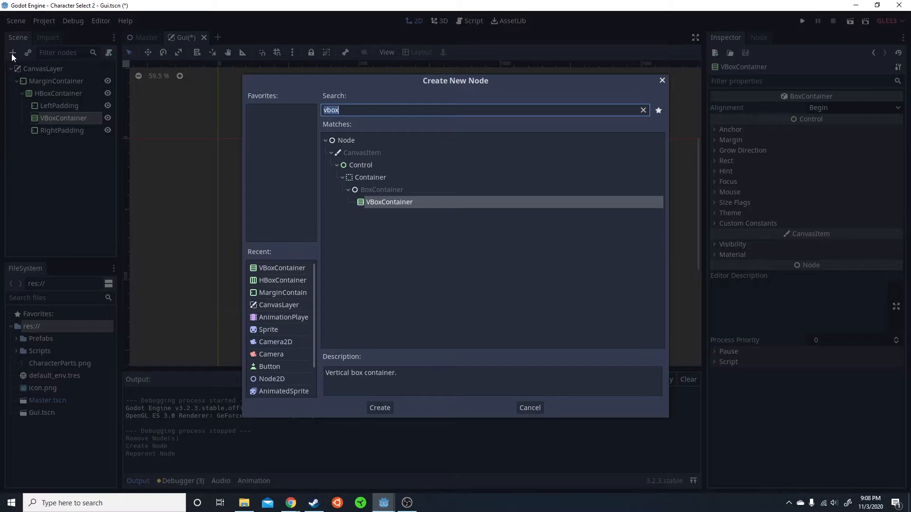
pyautogui.moveTo(394, 131)
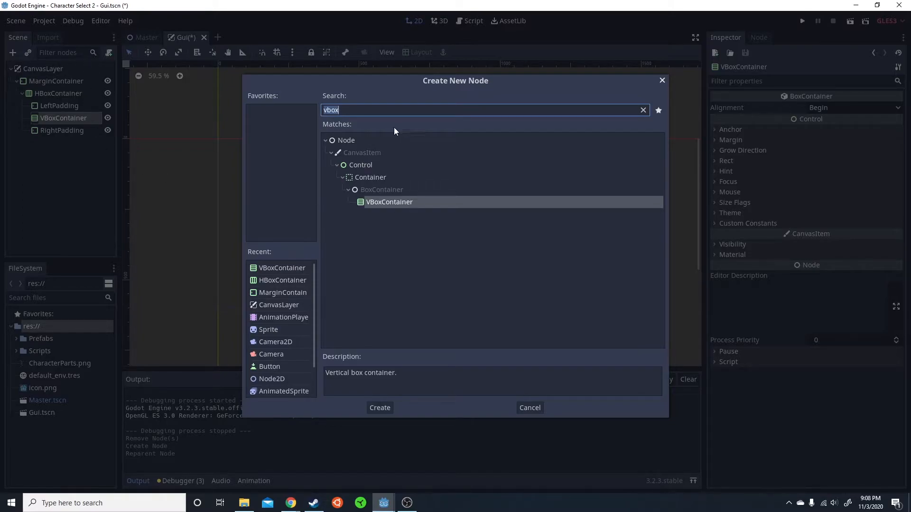
# - Add a MarginContainer child of the VBoxContainer with vertical Expand enabled
pyautogui.click(379, 407)
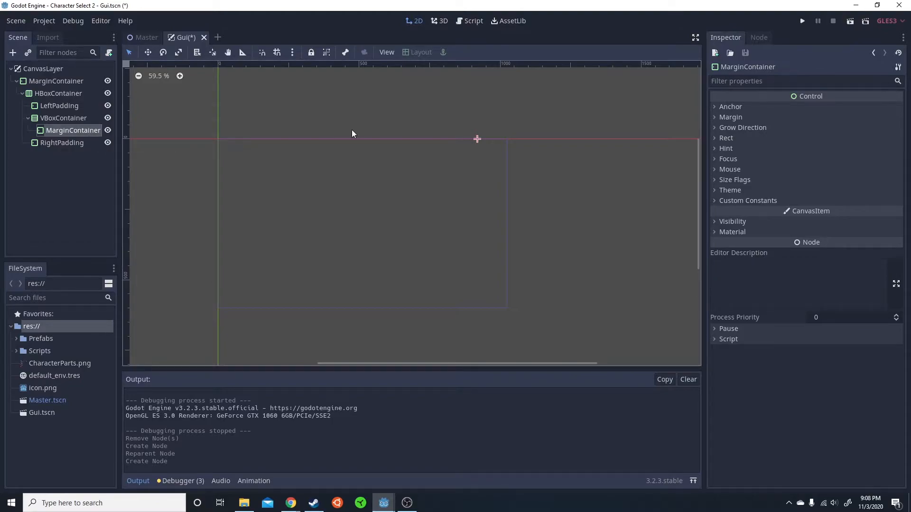
pyautogui.click(734, 179)
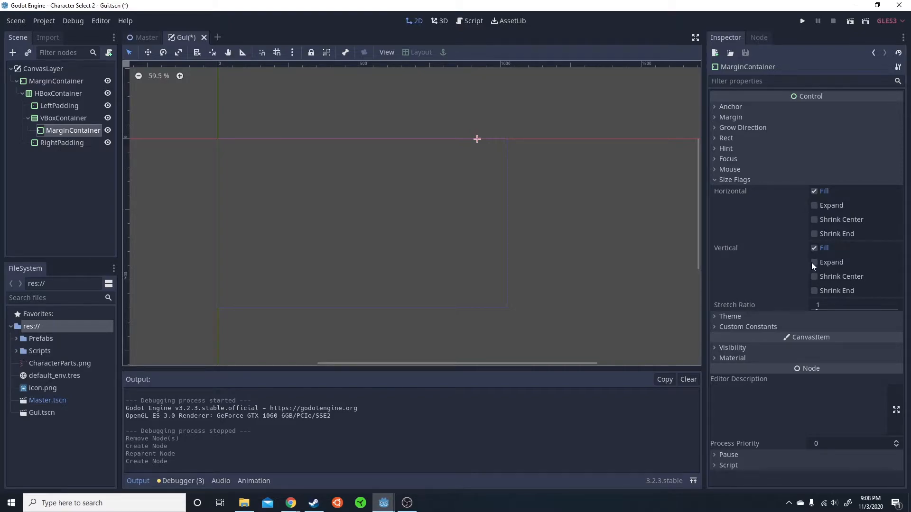
pyautogui.click(813, 262)
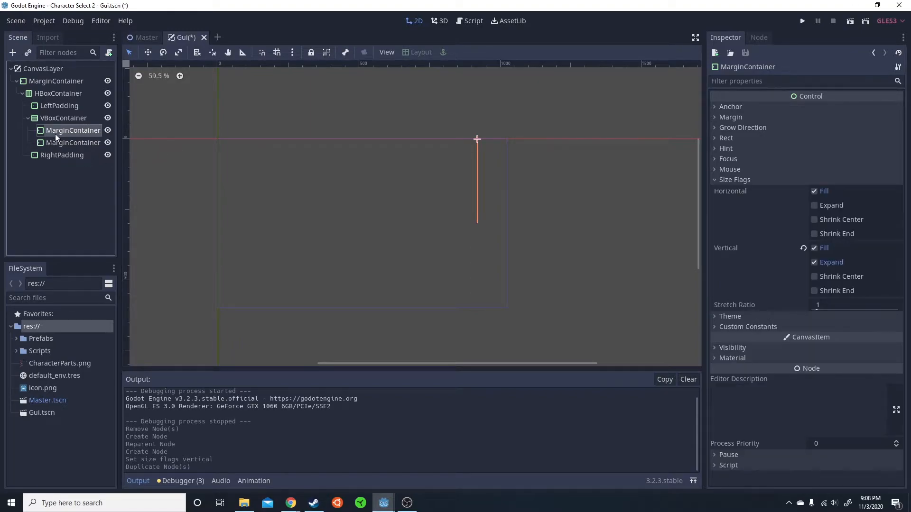
pyautogui.click(12, 53)
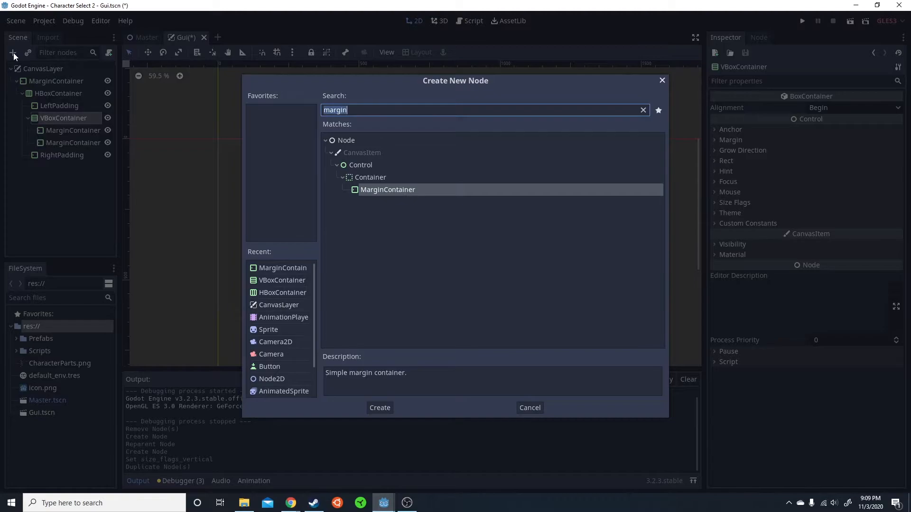
# - Add an HBoxContainer named Head with Button, Label and Button children
pyautogui.write('hb')
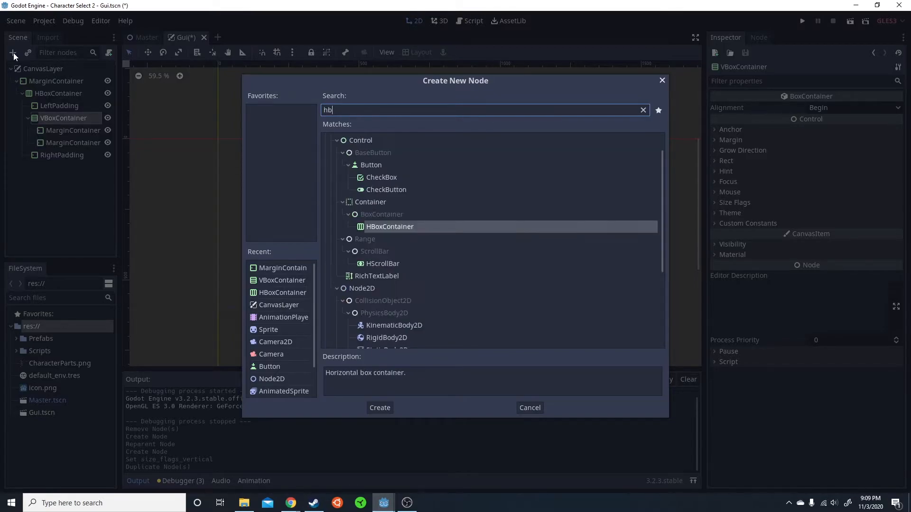
pyautogui.click(379, 407)
pyautogui.write('Head')
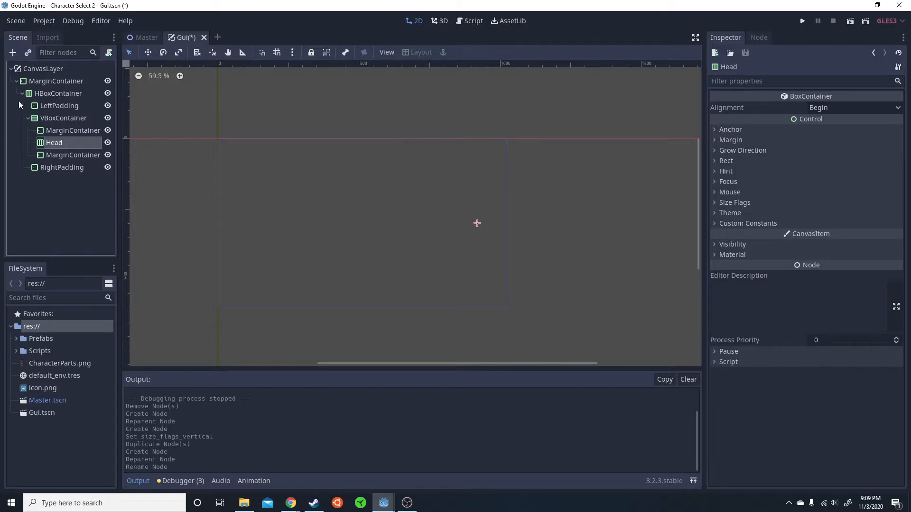
pyautogui.click(12, 53)
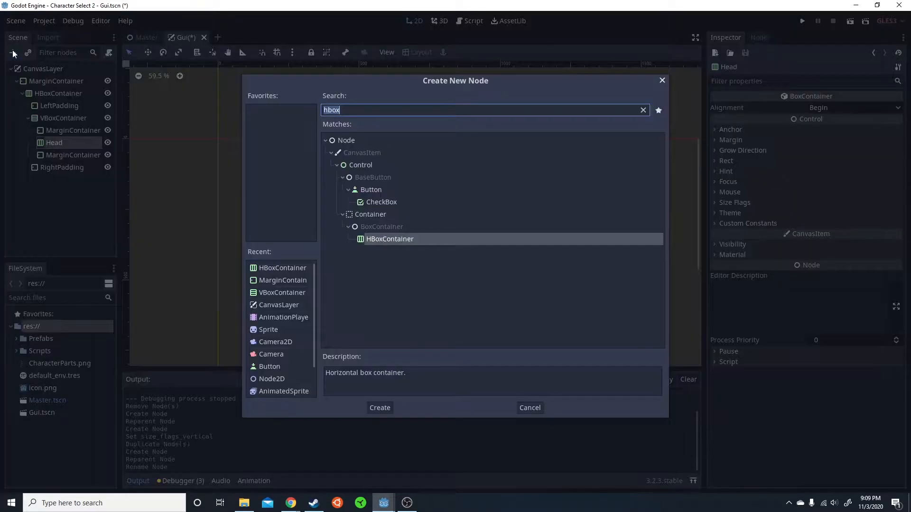
pyautogui.click(380, 407)
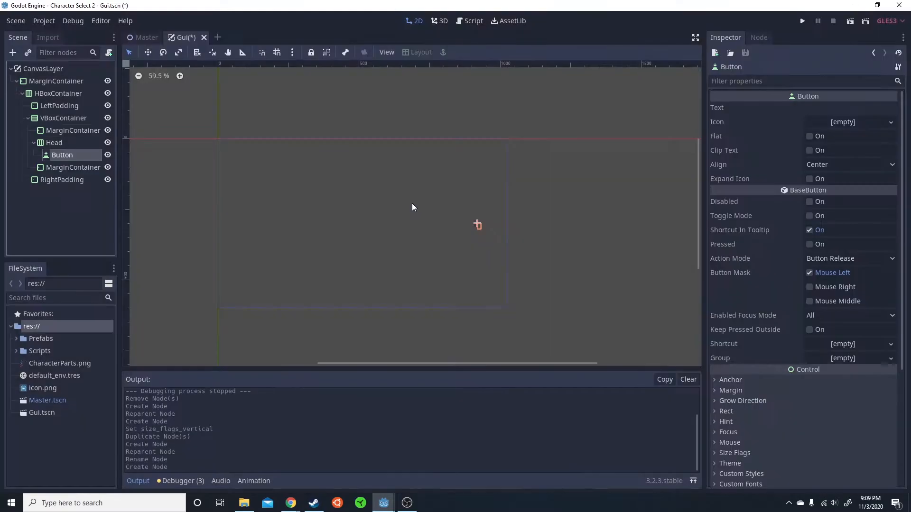
pyautogui.rightClick(54, 142)
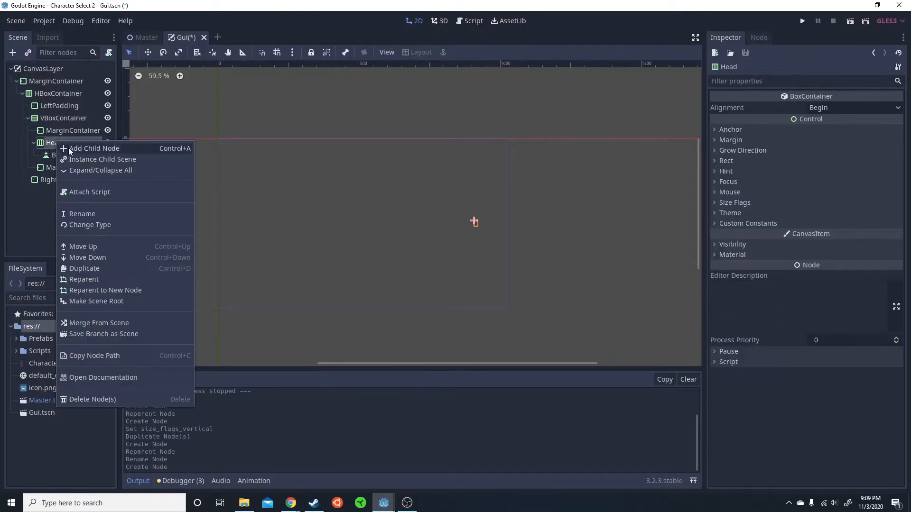
pyautogui.click(60, 167)
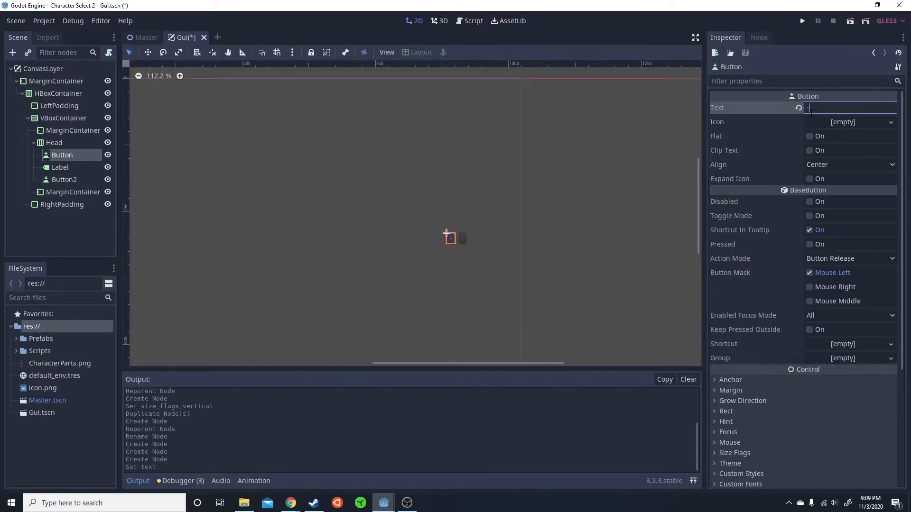
# - Set Button2's text to + and the Label's text to Head
pyautogui.click(64, 179)
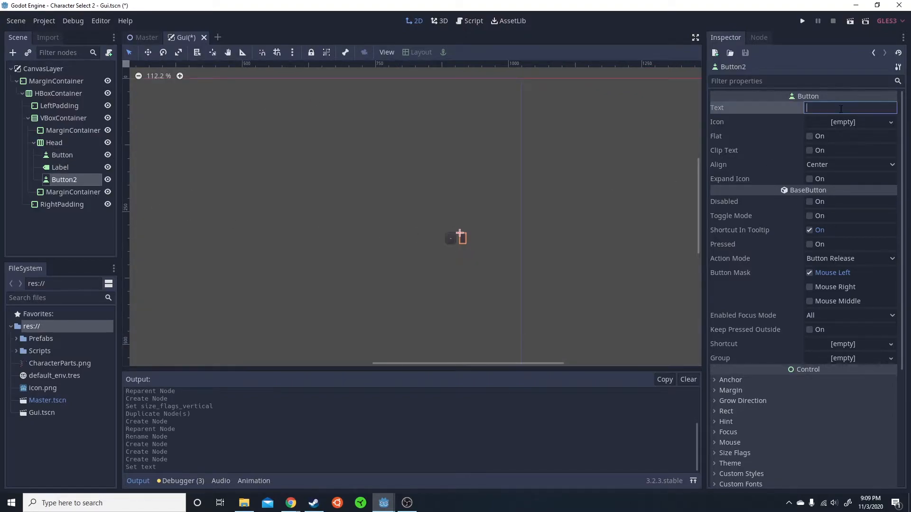
pyautogui.write('+')
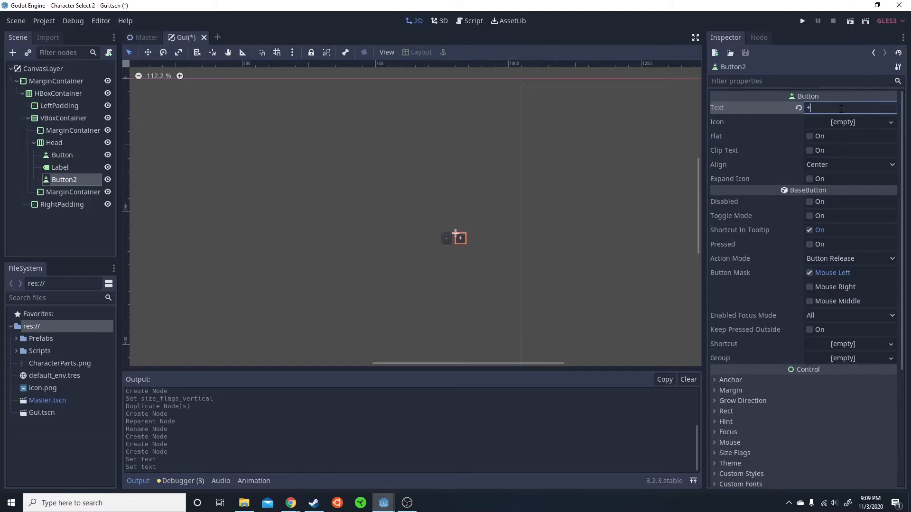
pyautogui.click(59, 167)
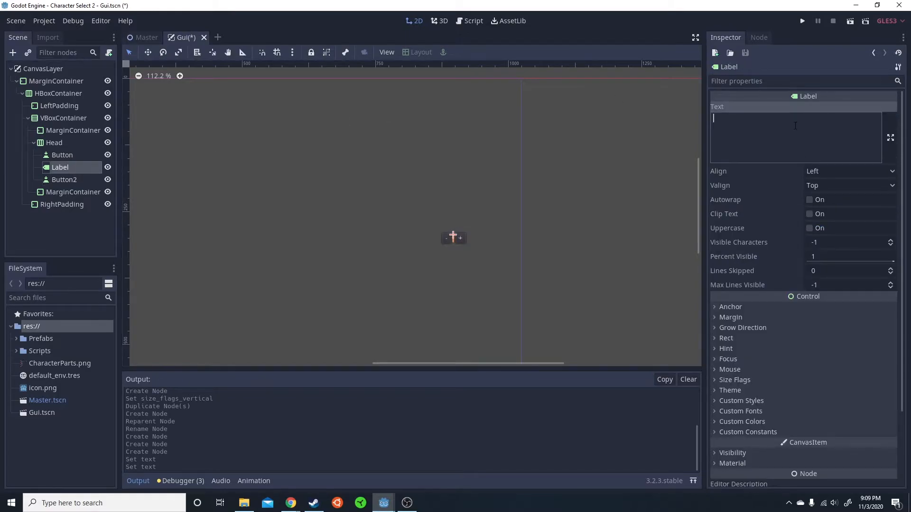
pyautogui.write('Head')
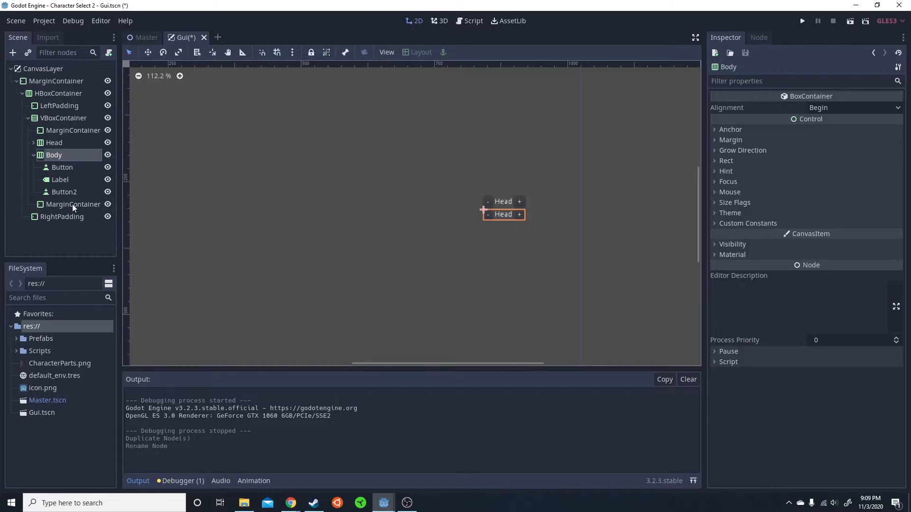
# - Set the duplicated Body row's Label text to Body
pyautogui.click(60, 179)
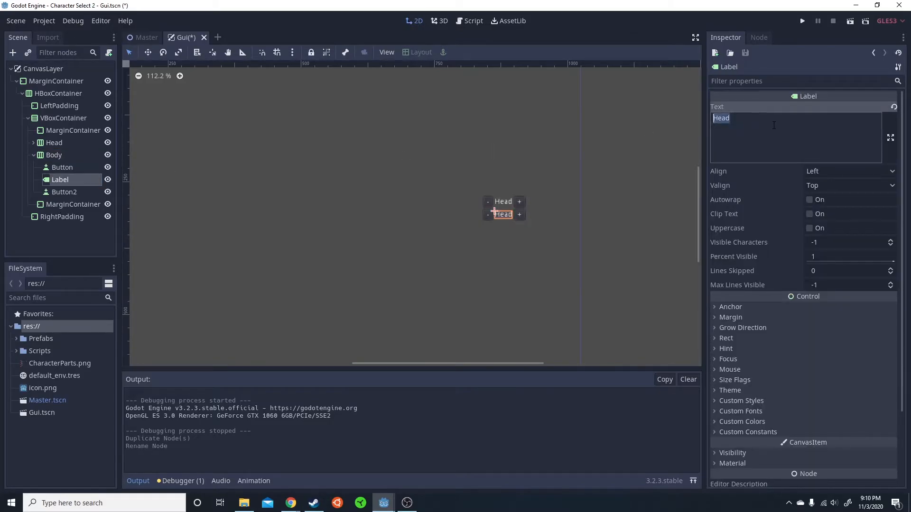
pyautogui.write('Body')
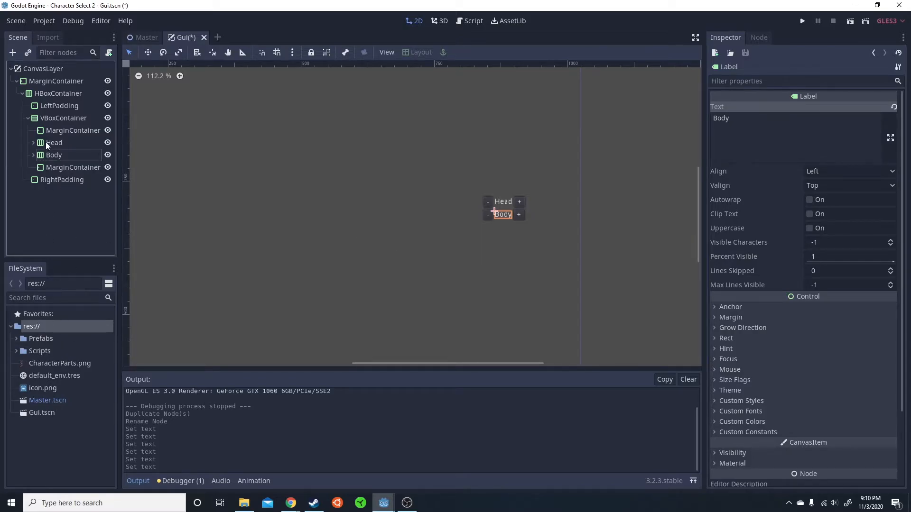
pyautogui.click(54, 143)
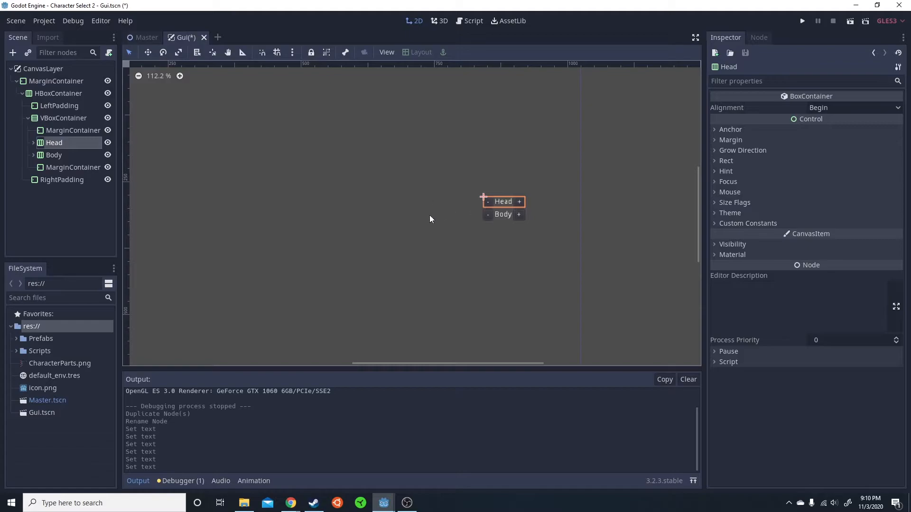
pyautogui.moveTo(526, 282)
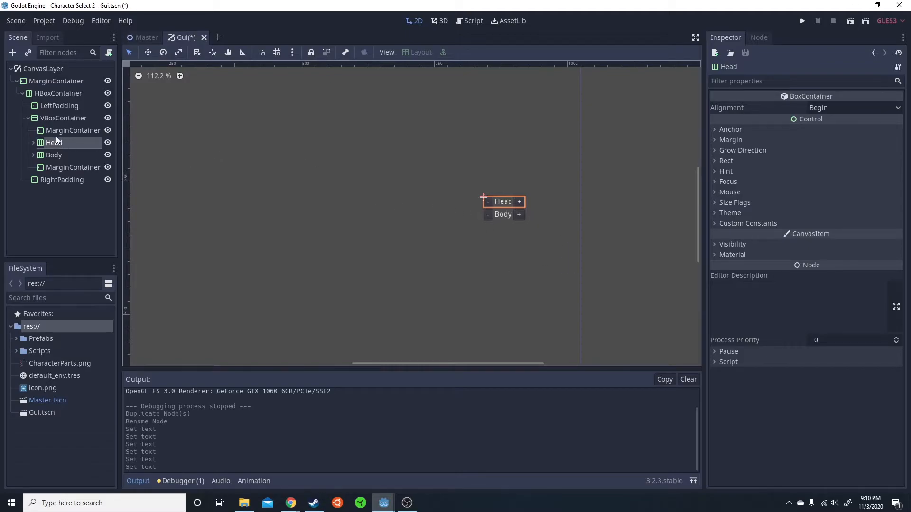
pyautogui.moveTo(53, 155)
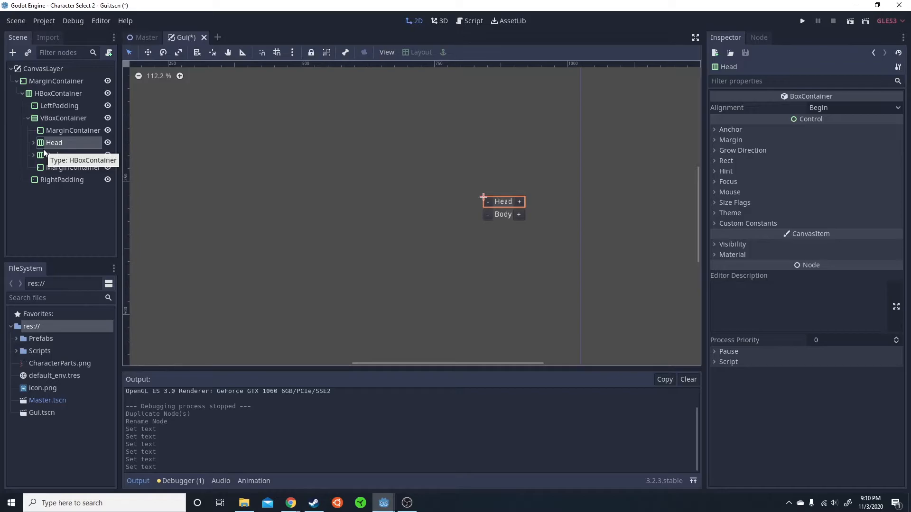
pyautogui.click(53, 155)
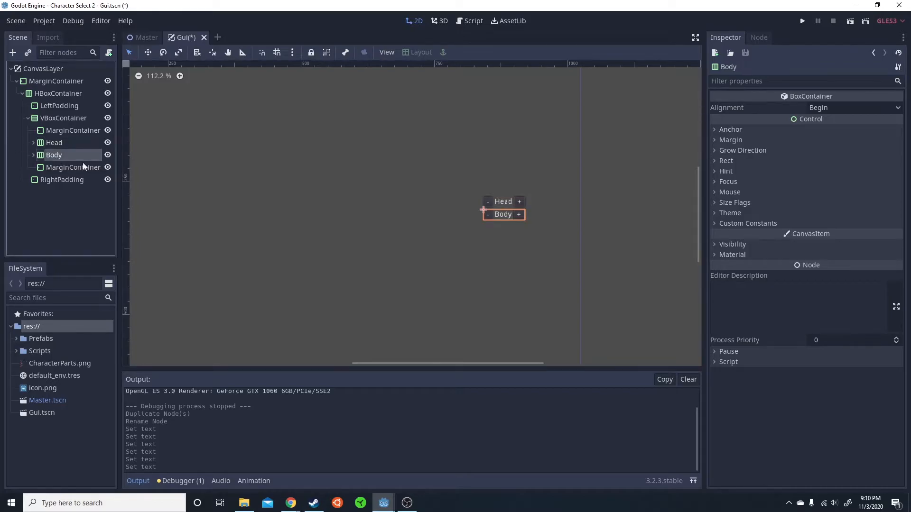
# - Rename the duplicated row to Legs and test-run the game
pyautogui.rightClick(54, 167)
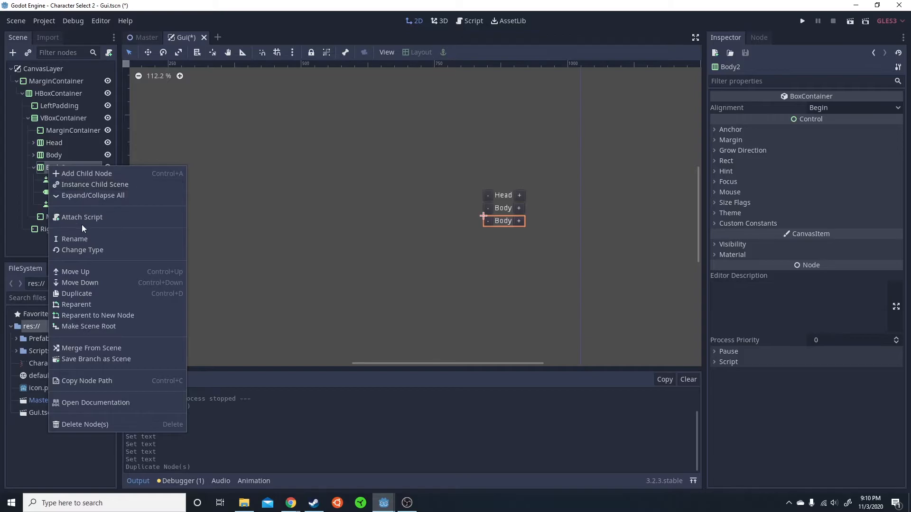
pyautogui.click(74, 239)
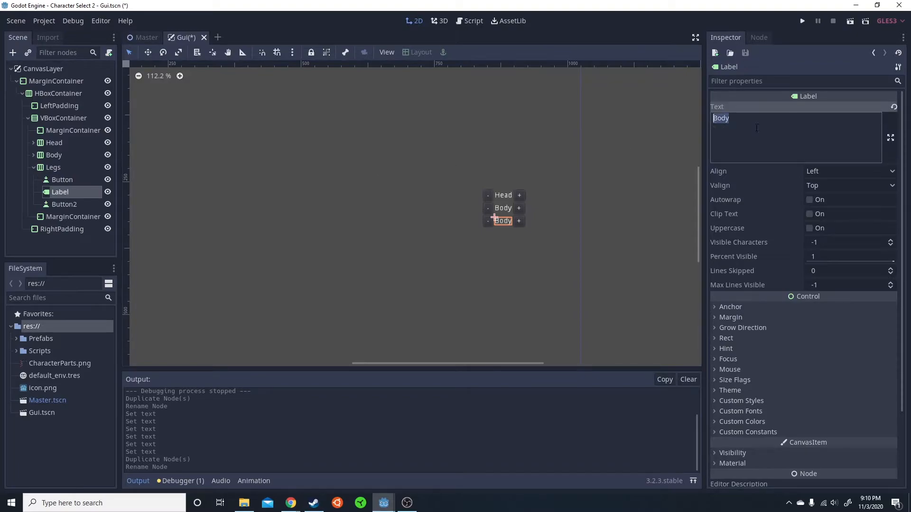
pyautogui.write('Legs')
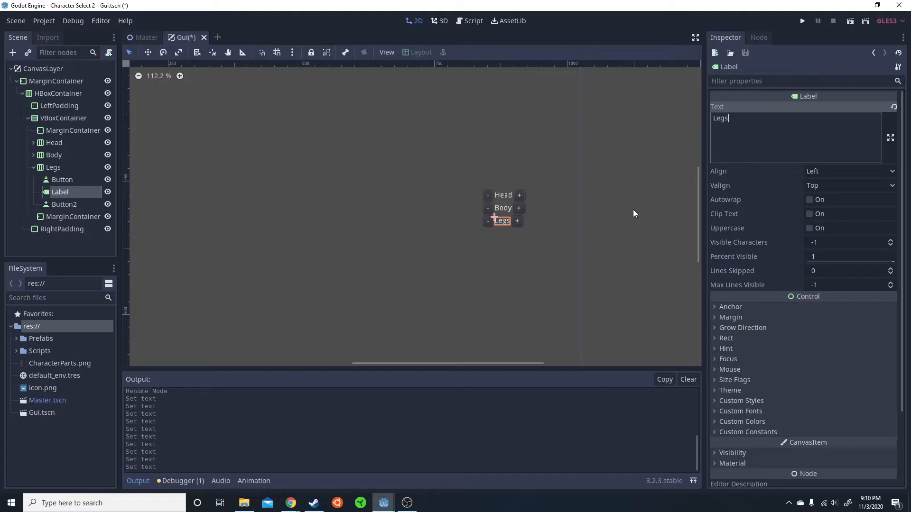
pyautogui.rightClick(64, 117)
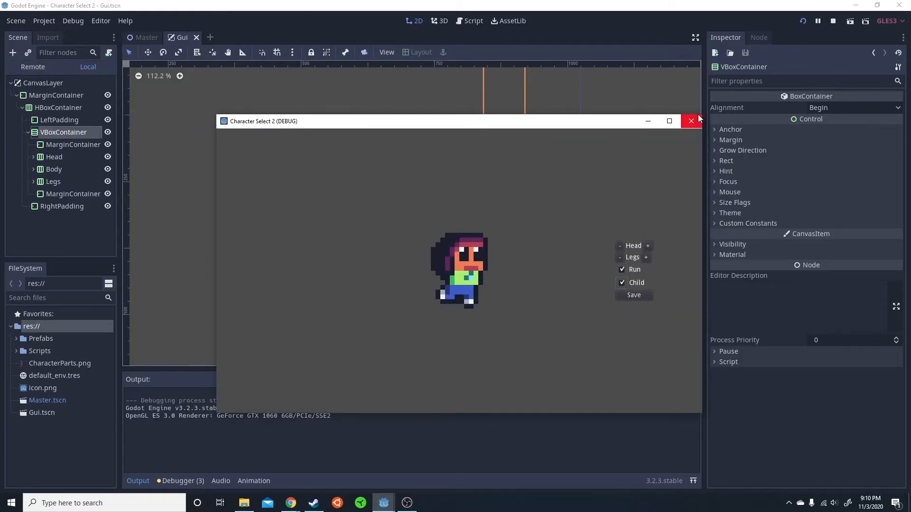
# - Close the debug window and add an HBoxContainer renamed Run below Legs
pyautogui.click(691, 121)
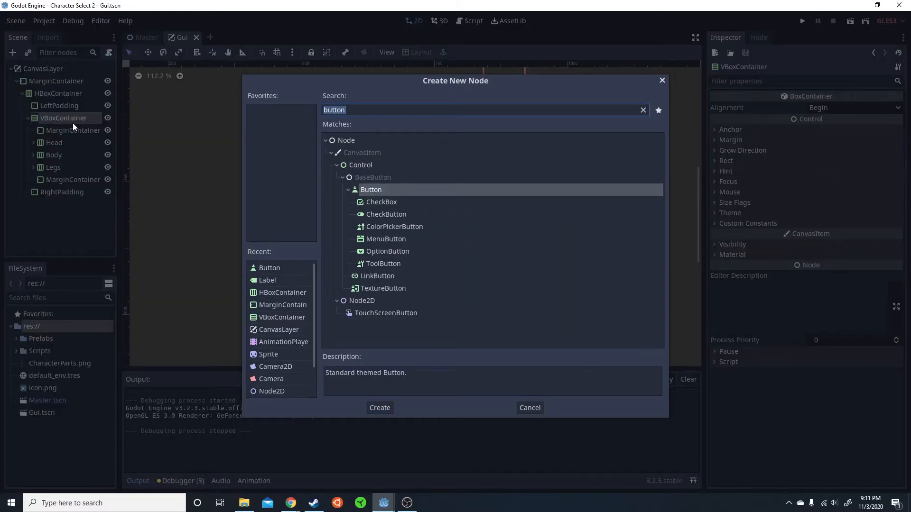
pyautogui.write('h')
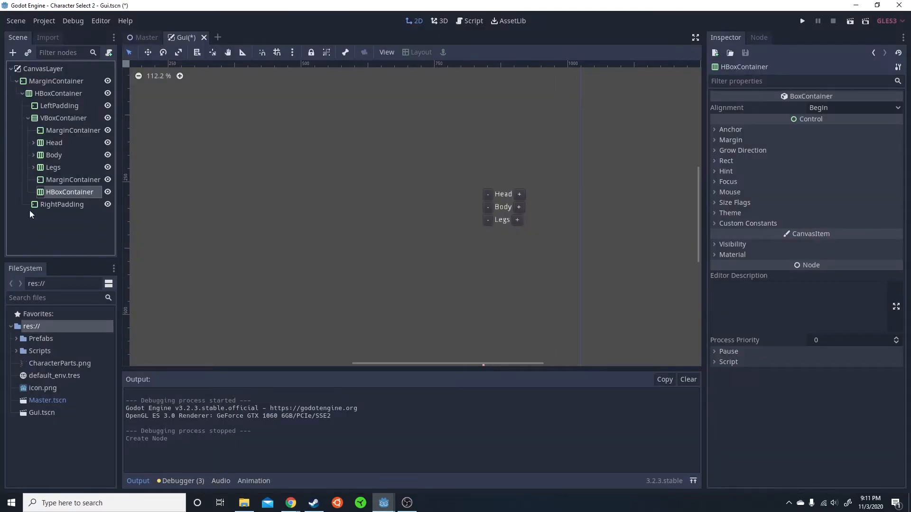
pyautogui.doubleClick(69, 192)
pyautogui.write('Run')
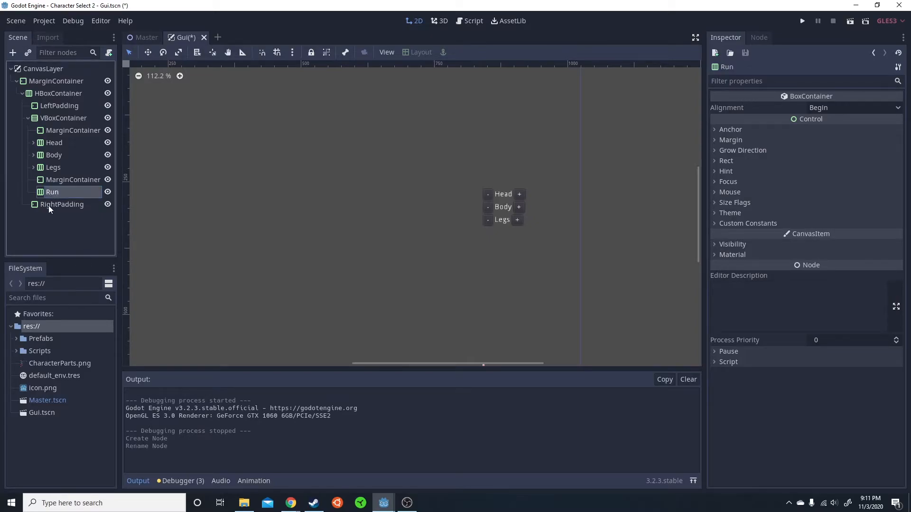
pyautogui.rightClick(51, 191)
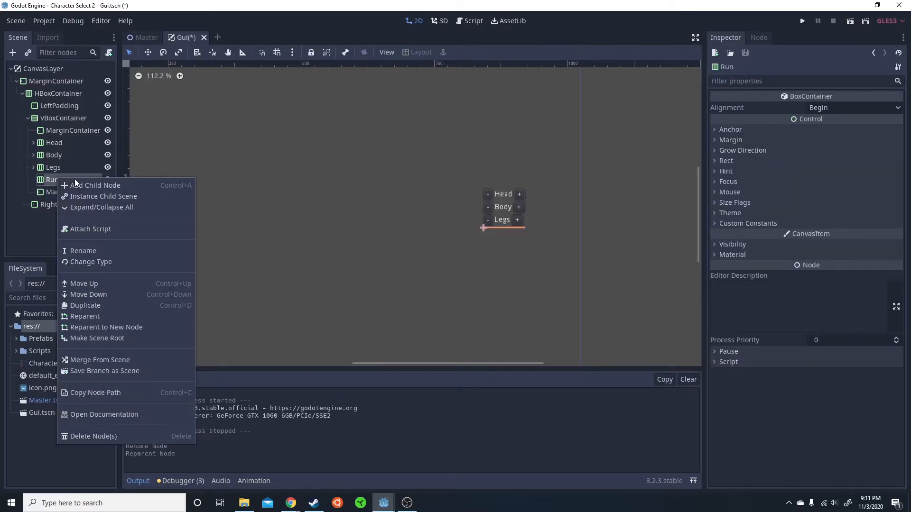
# - Add a CheckBox child node to the Run row
pyautogui.click(97, 185)
pyautogui.write('togg')
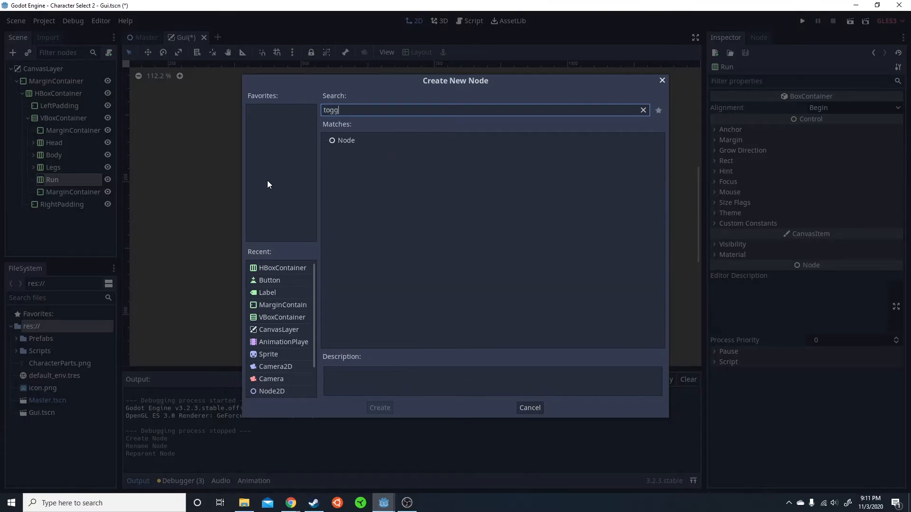
pyautogui.write('button')
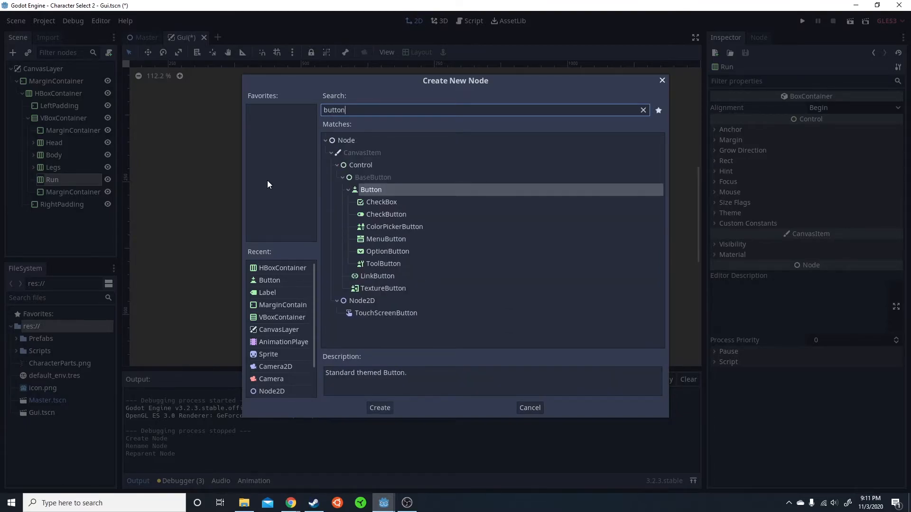
pyautogui.moveTo(327, 207)
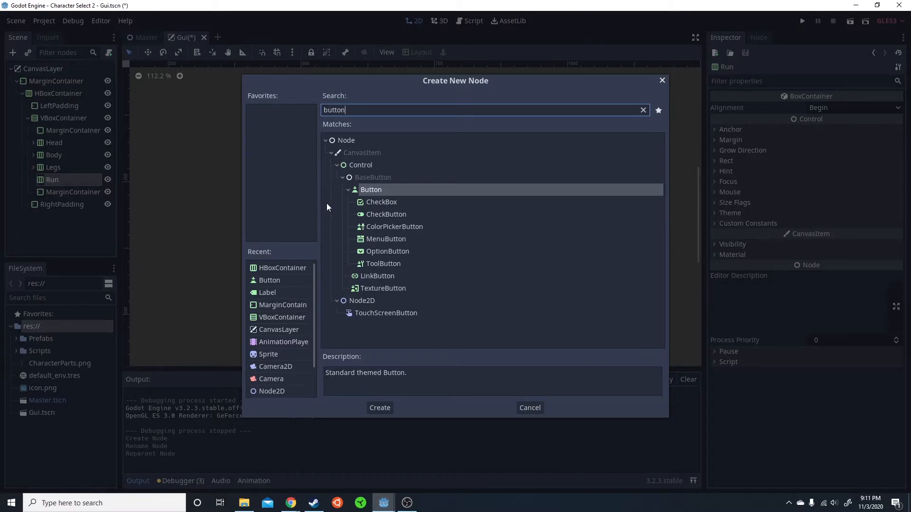
pyautogui.click(382, 201)
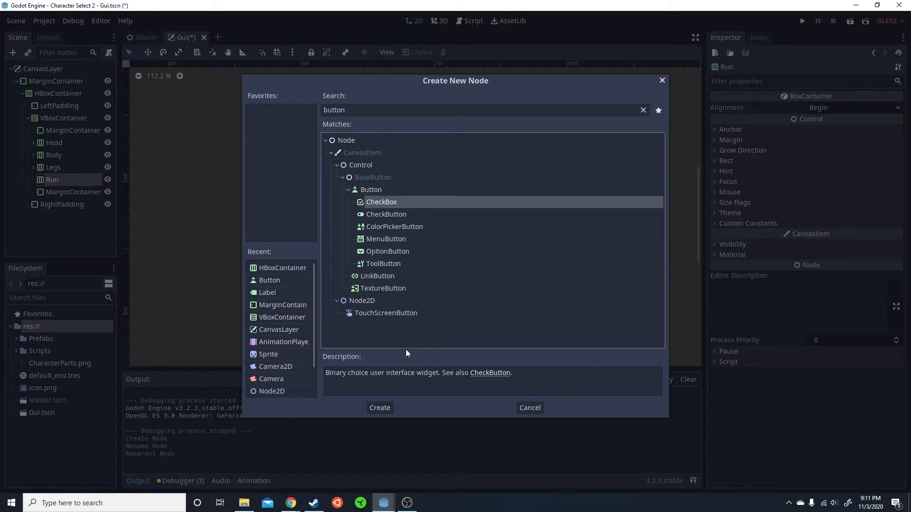
pyautogui.click(380, 407)
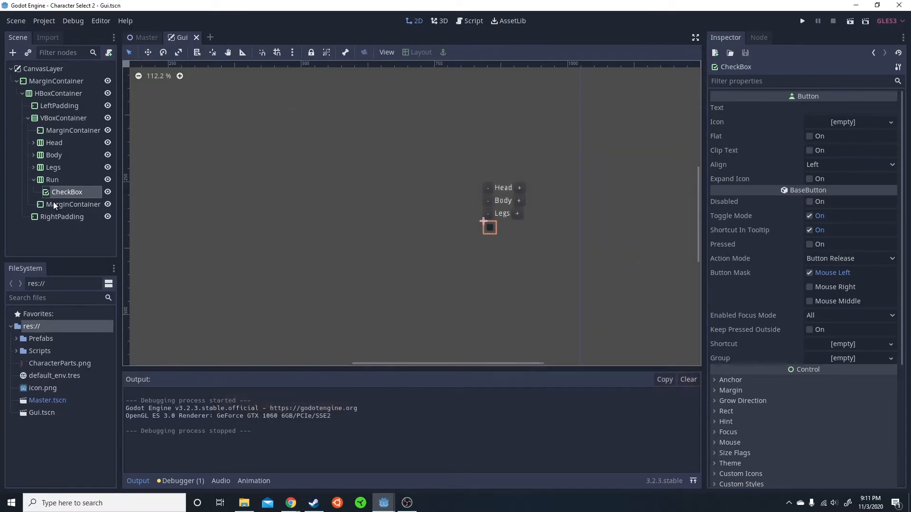
# - Add a Label reading Run beside the checkbox in the Run row
pyautogui.rightClick(51, 179)
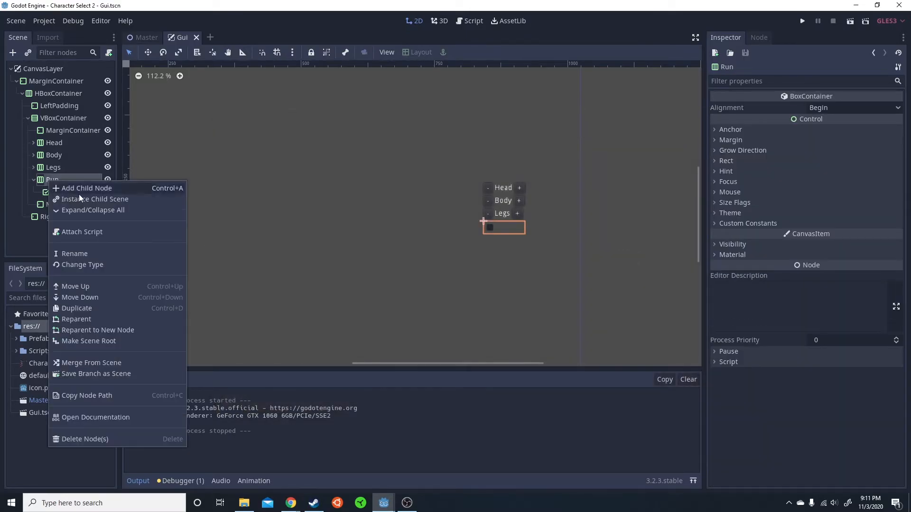
pyautogui.click(86, 188)
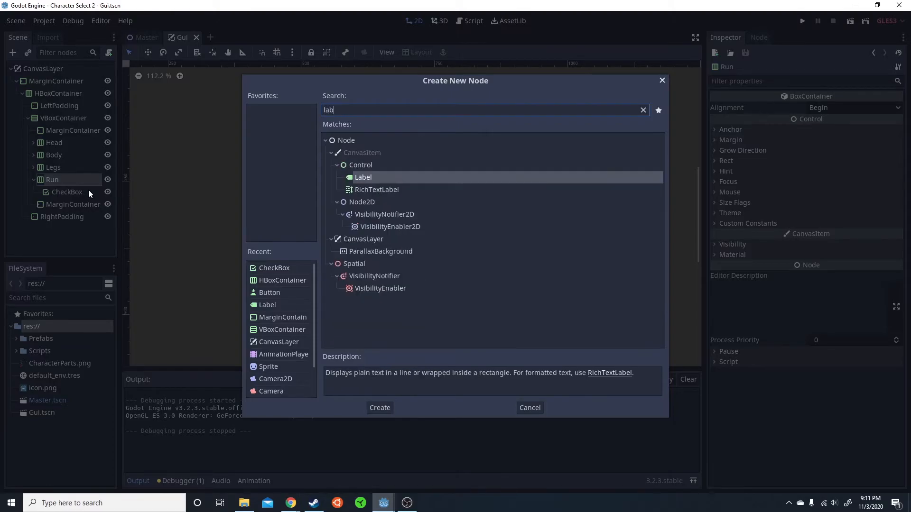
pyautogui.click(379, 407)
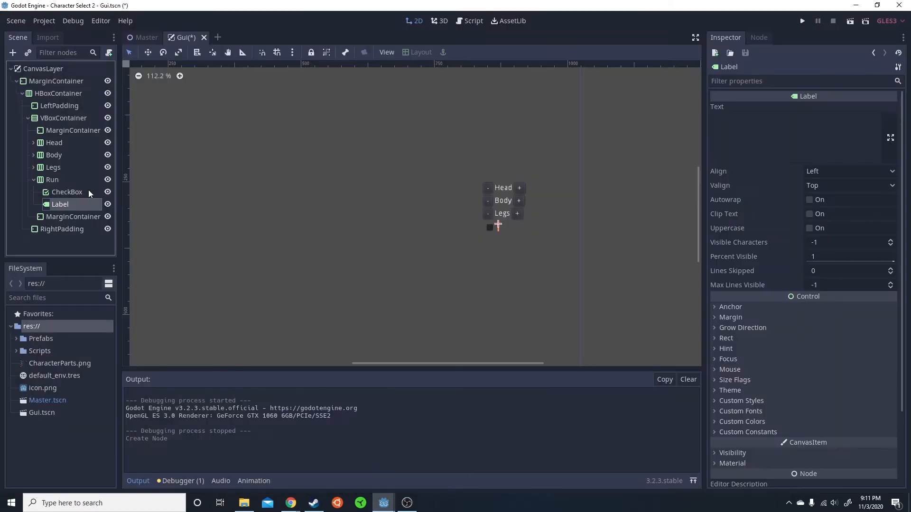
pyautogui.click(801, 120)
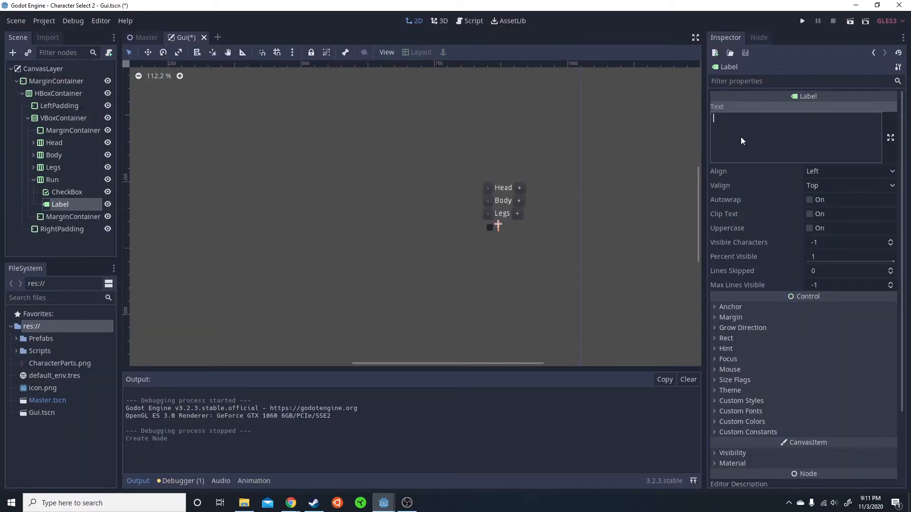
pyautogui.write('Run')
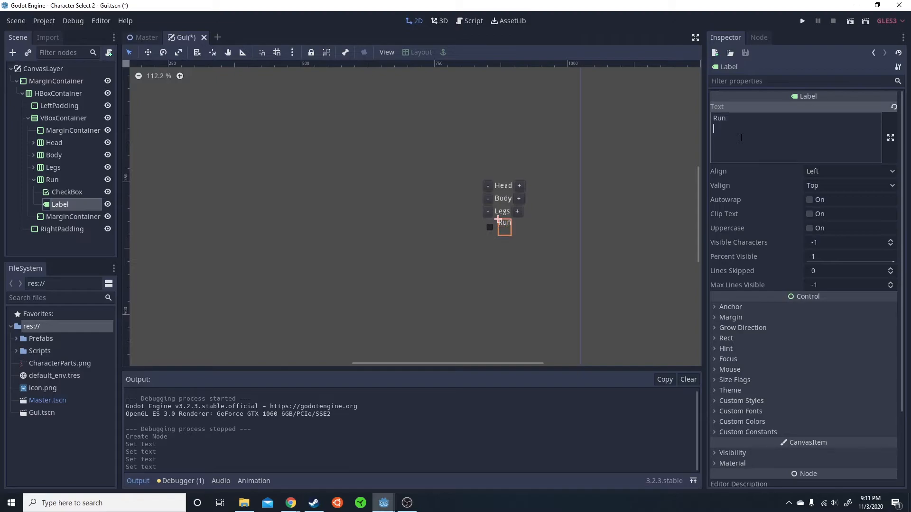
pyautogui.click(51, 179)
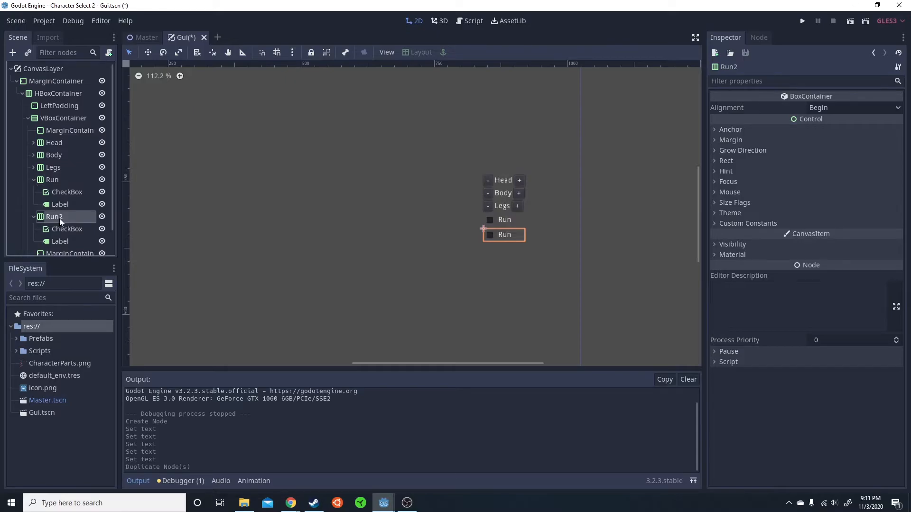
pyautogui.moveTo(68, 191)
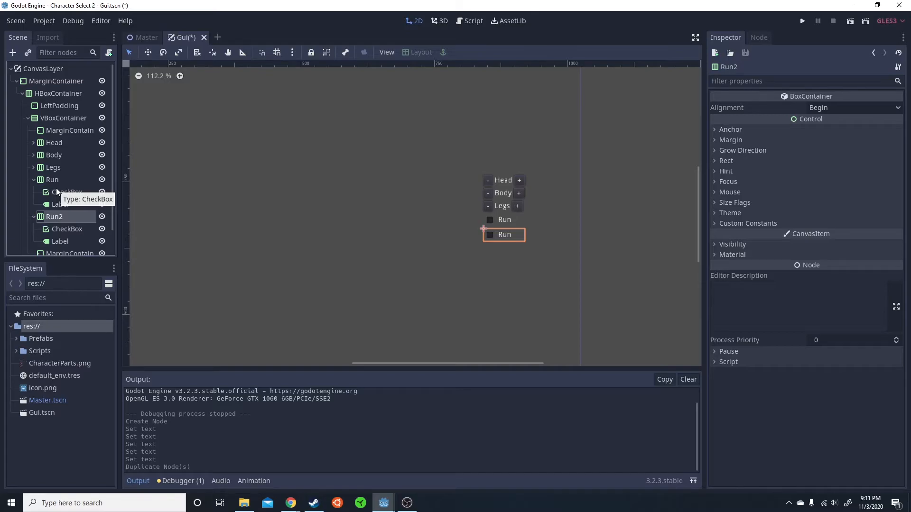
# - Rename the duplicated row node to Child and set its Label text to Child
pyautogui.rightClick(53, 217)
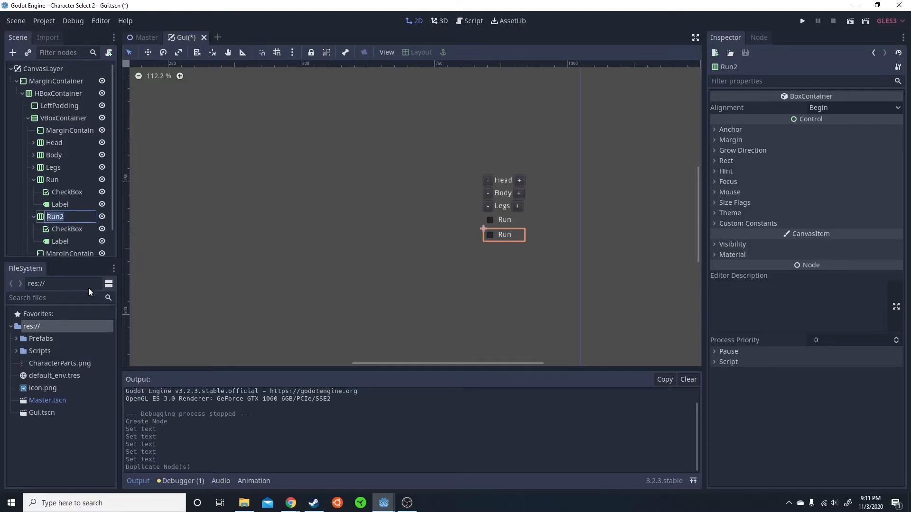
pyautogui.write('C')
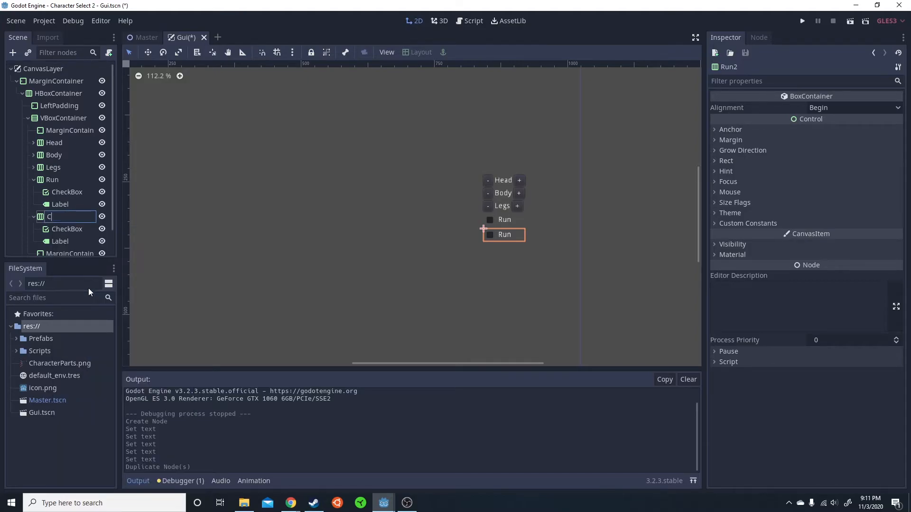
pyautogui.write('hild')
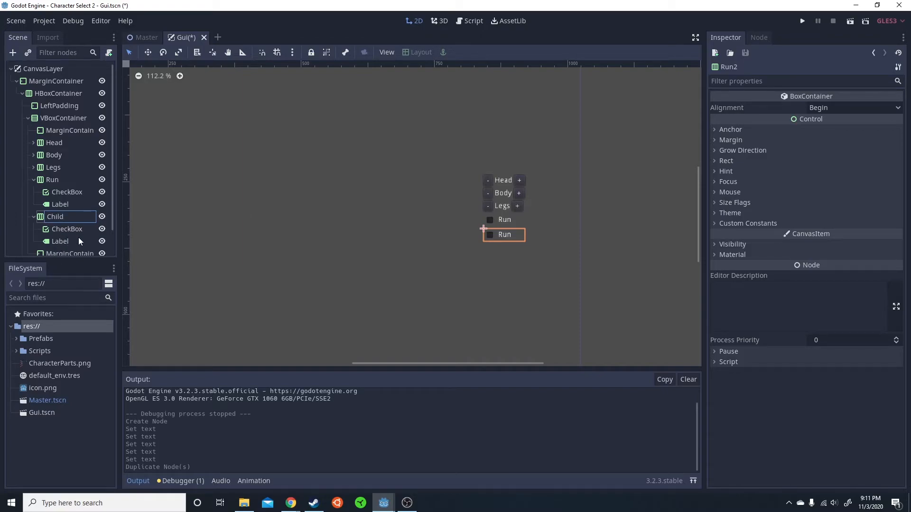
pyautogui.click(60, 241)
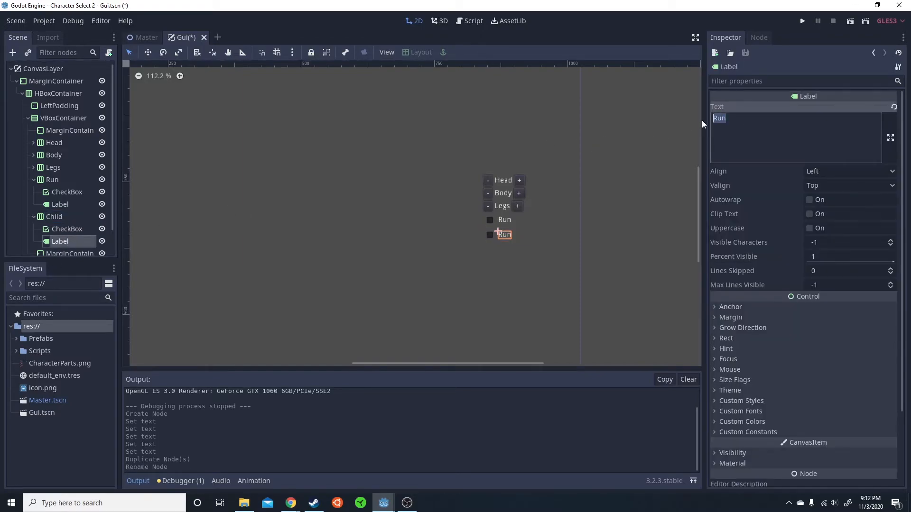
pyautogui.write('Child')
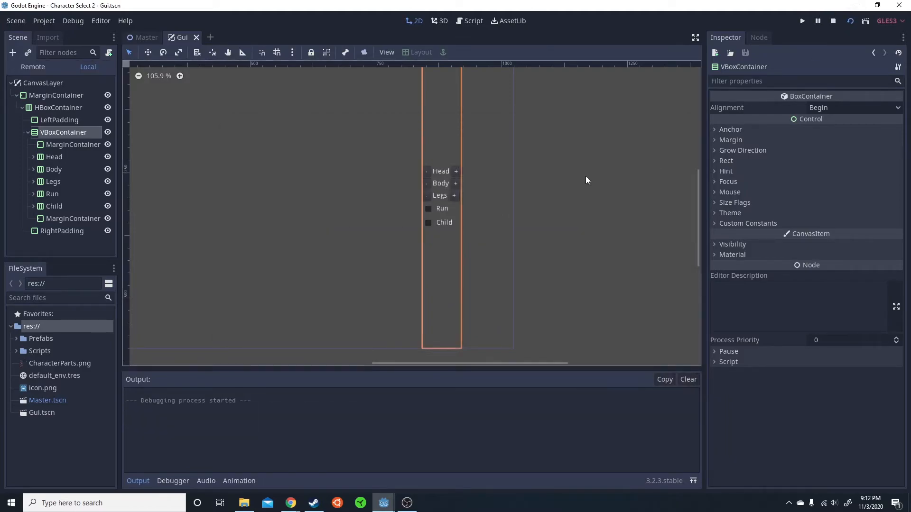
# - Add a Button child to the VBoxContainer below Child with its Text set to Save
pyautogui.click(832, 21)
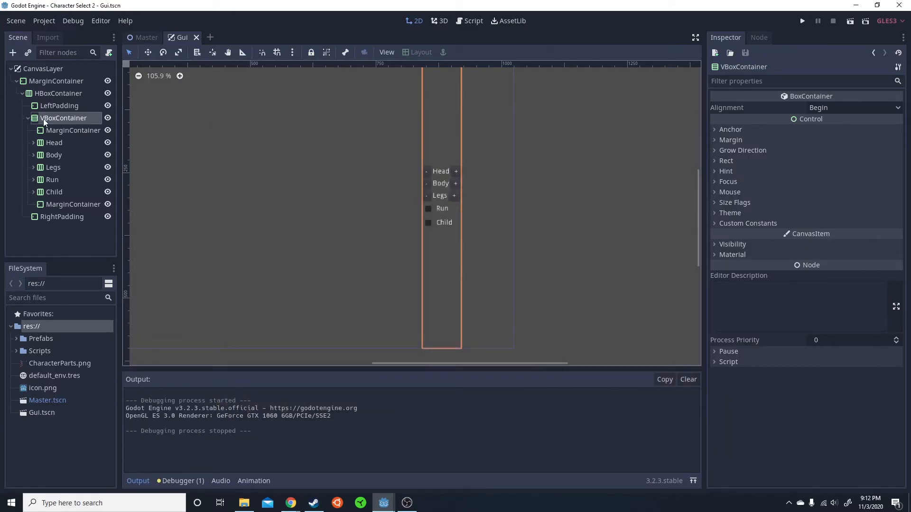
pyautogui.rightClick(63, 117)
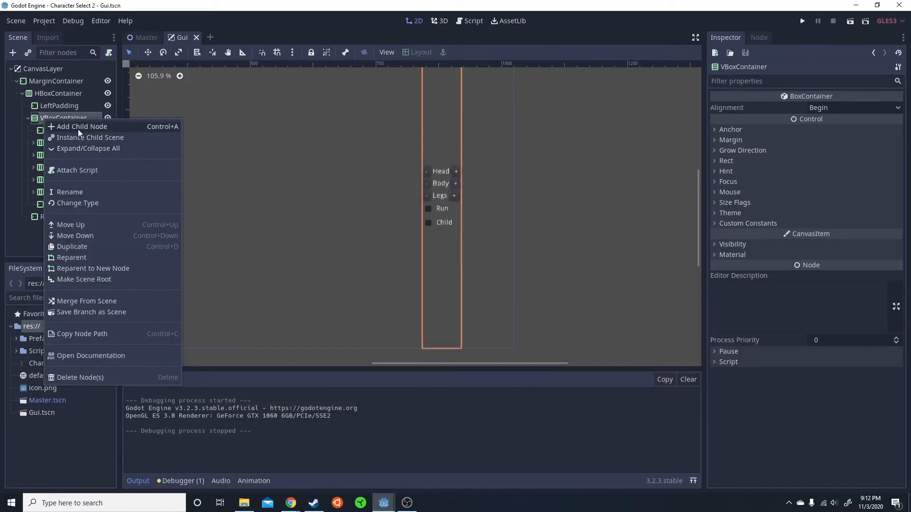
pyautogui.click(81, 126)
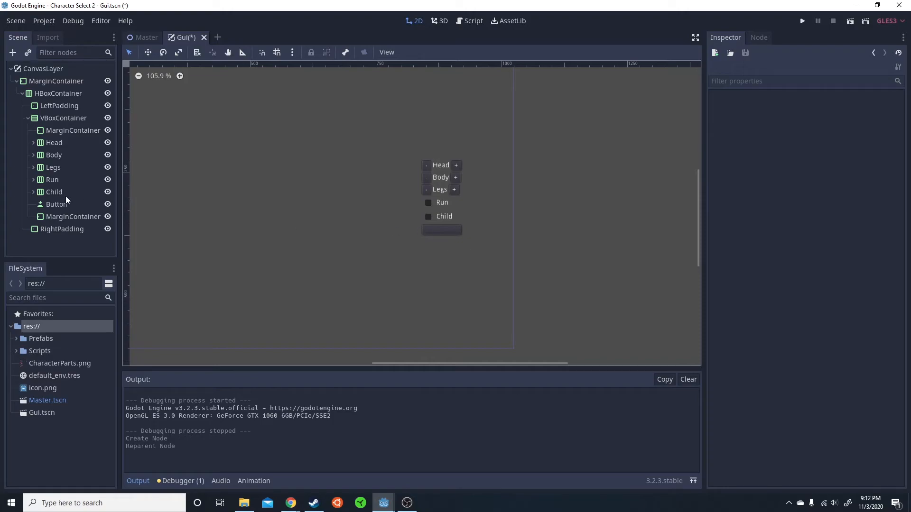
pyautogui.click(57, 204)
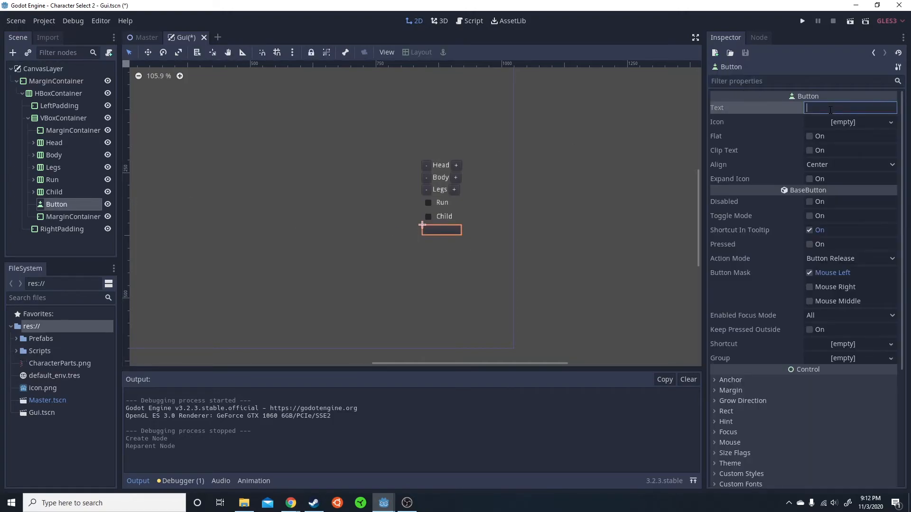
pyautogui.write('Save')
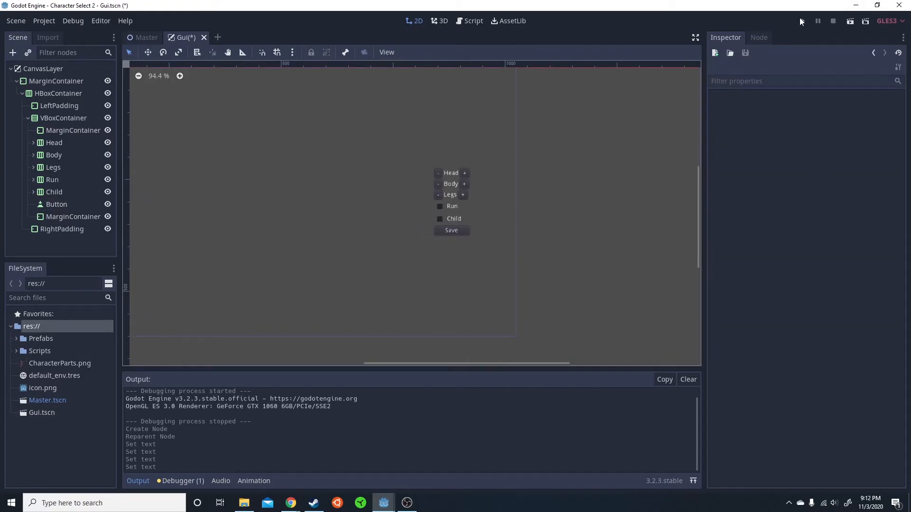
# - Play the Gui scene to check it, then close the debug window
pyautogui.click(803, 20)
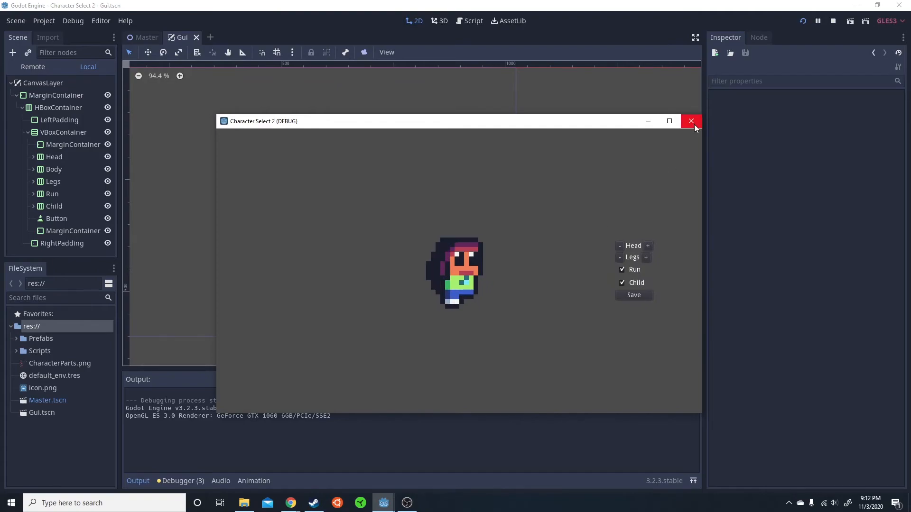
pyautogui.click(691, 120)
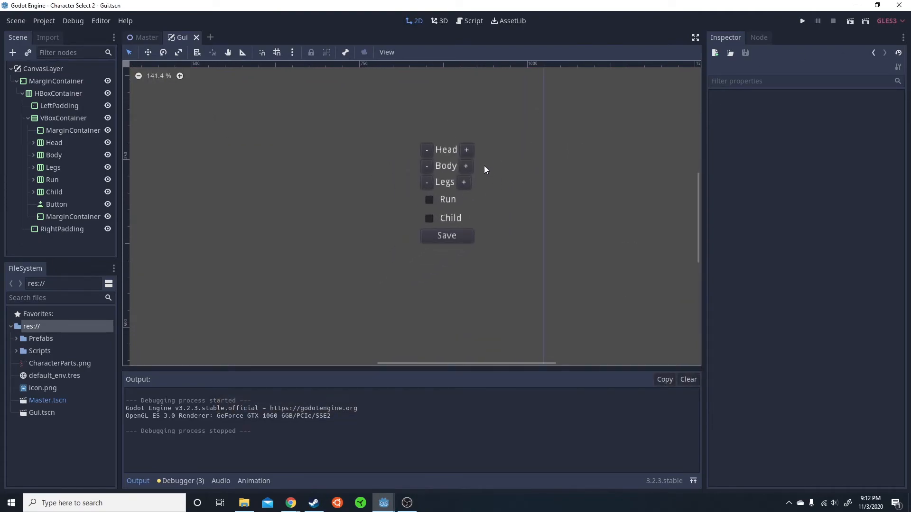
pyautogui.moveTo(456, 136)
pyautogui.write('Save')
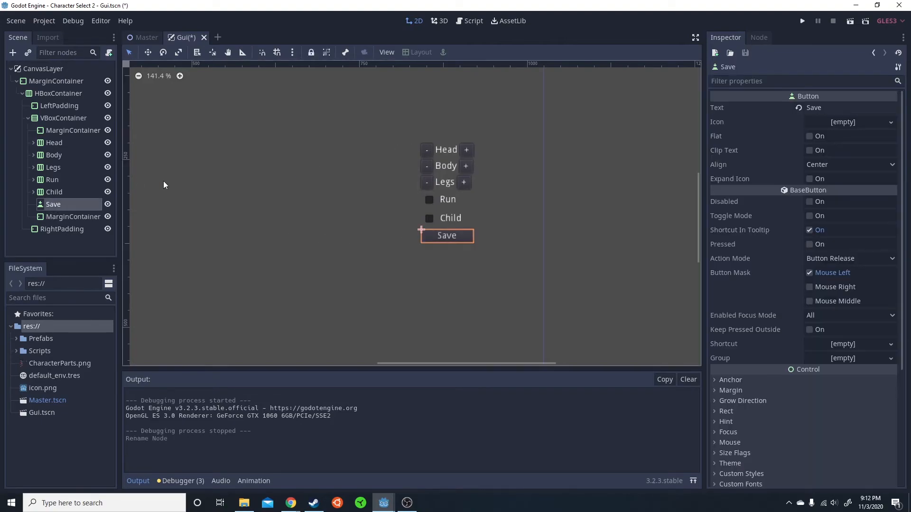
pyautogui.moveTo(53, 204)
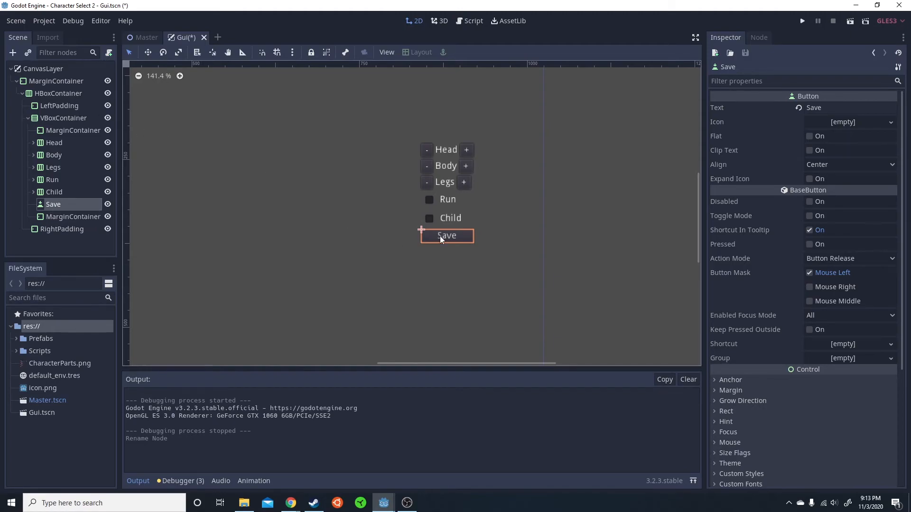
# - Rename the Button node to Save and inspect the VBoxContainer and Head row's Label
pyautogui.click(64, 117)
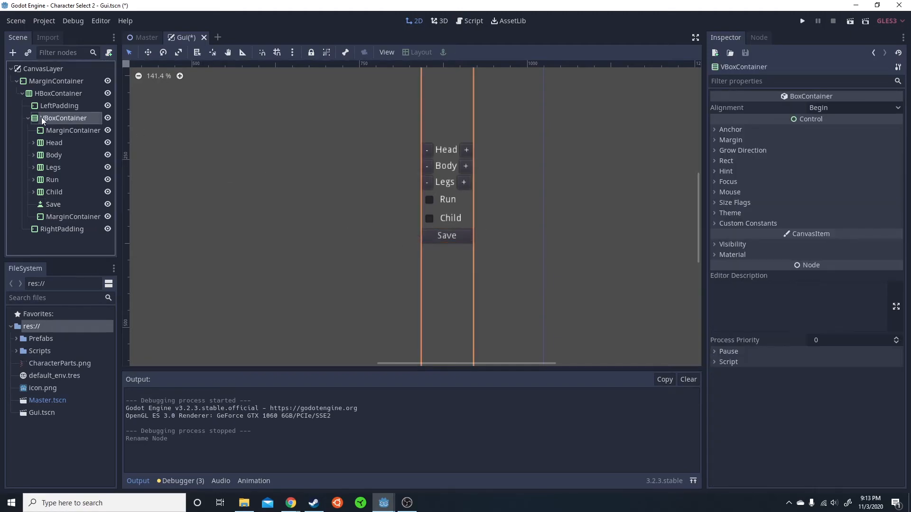
pyautogui.click(53, 204)
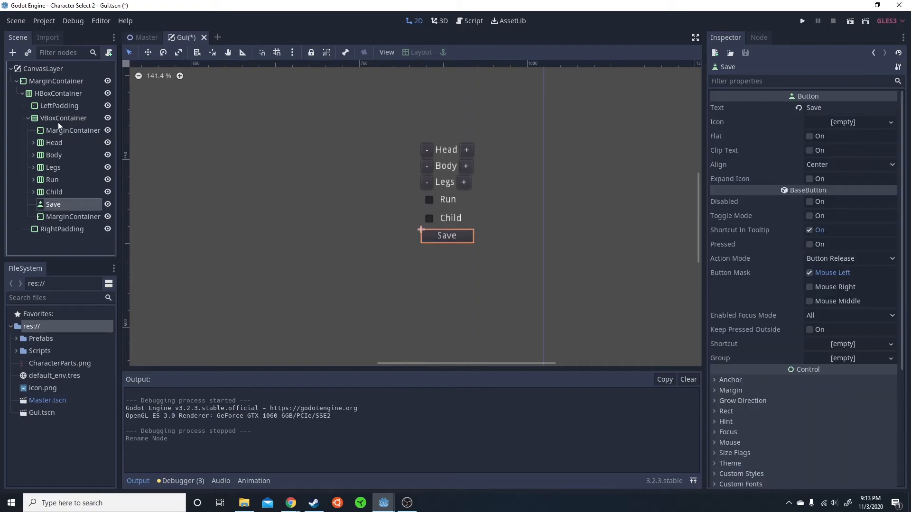
pyautogui.click(63, 118)
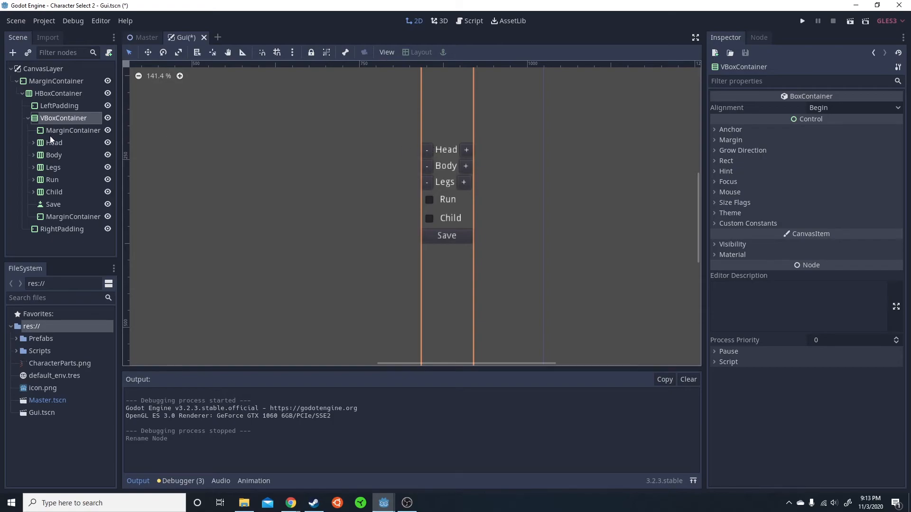
pyautogui.click(53, 142)
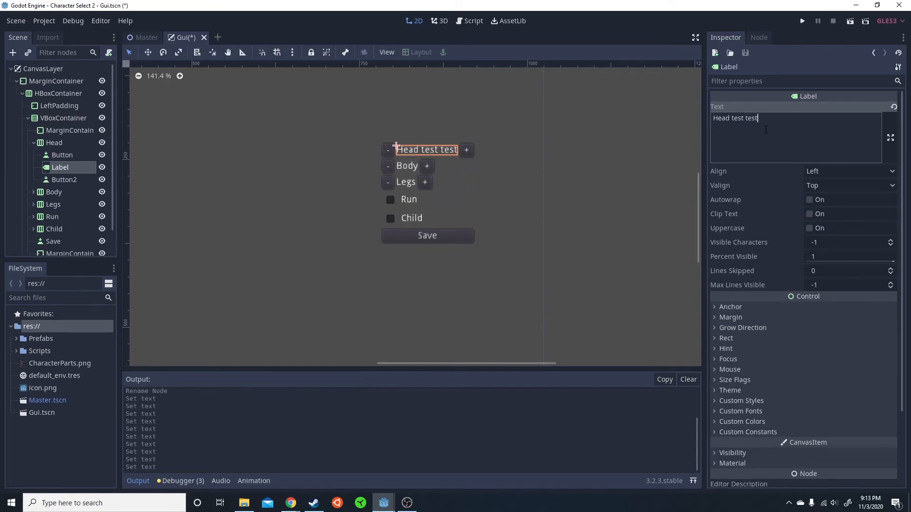
pyautogui.write('set')
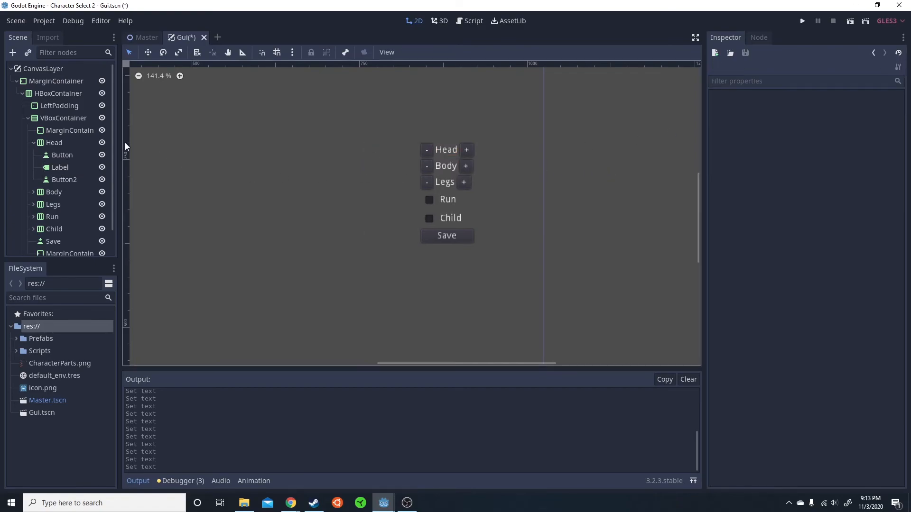
# - Play the scene and tick the Run and Child checkboxes in the debug window
pyautogui.click(802, 20)
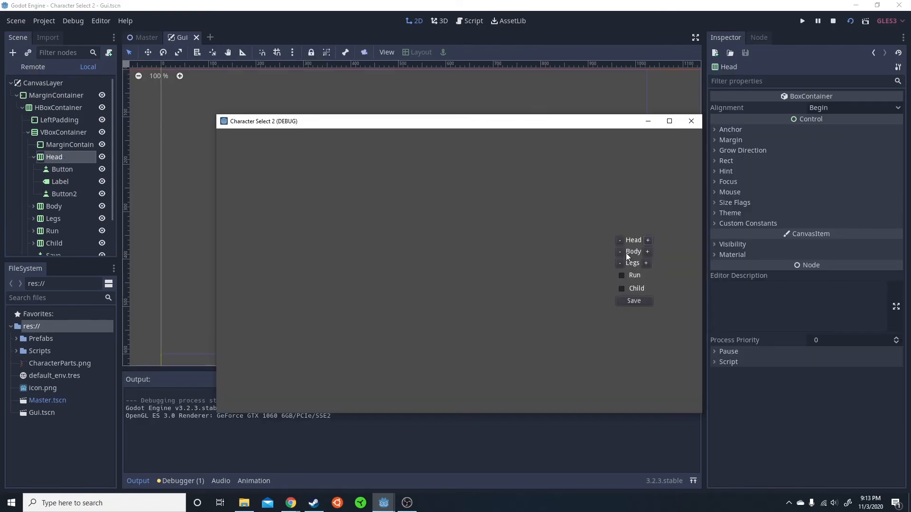
pyautogui.click(621, 288)
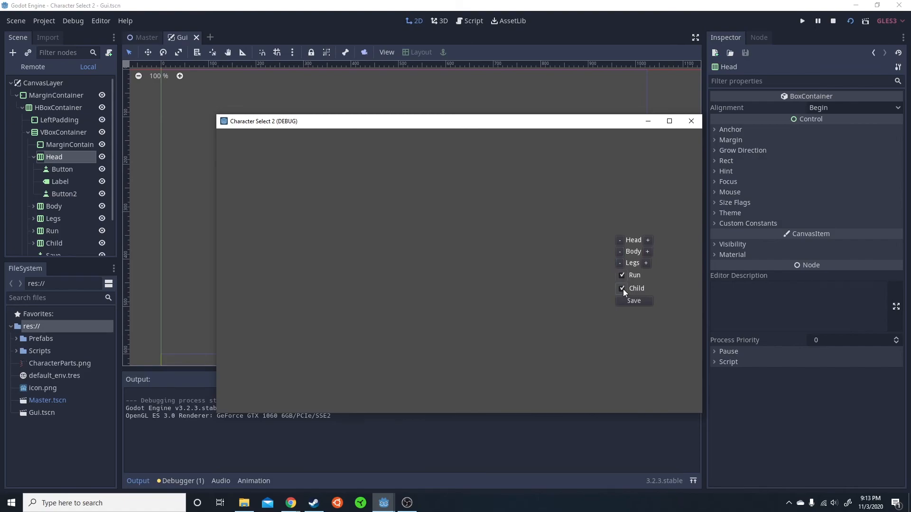